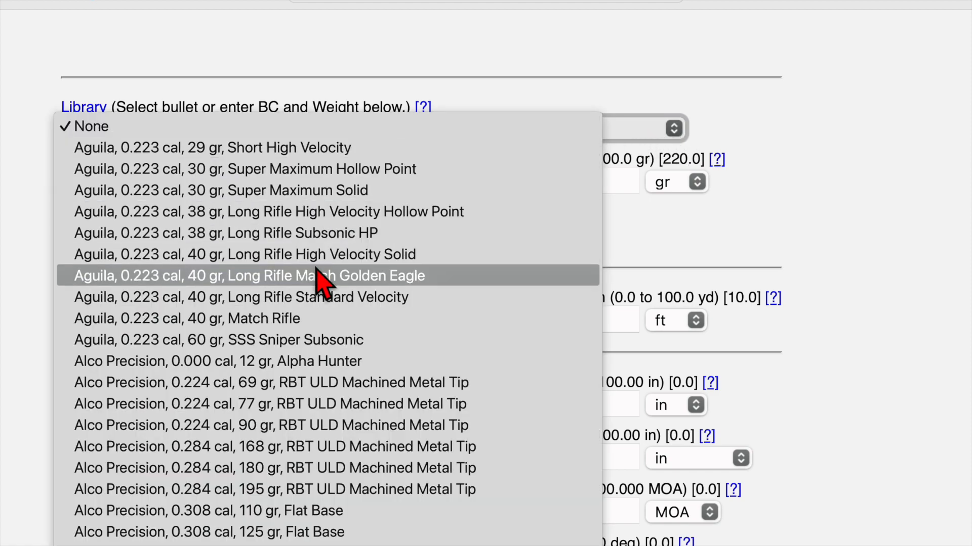
Load the Berger 0.308 cal 245 gr EOL Elite Hunter bullet from the library.
scroll("down", 3)
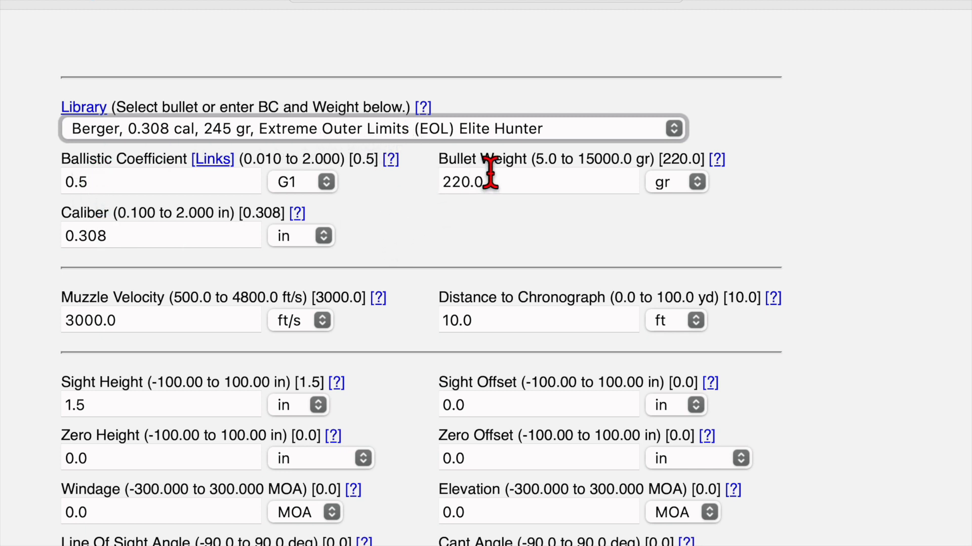
mouse_move(125, 186)
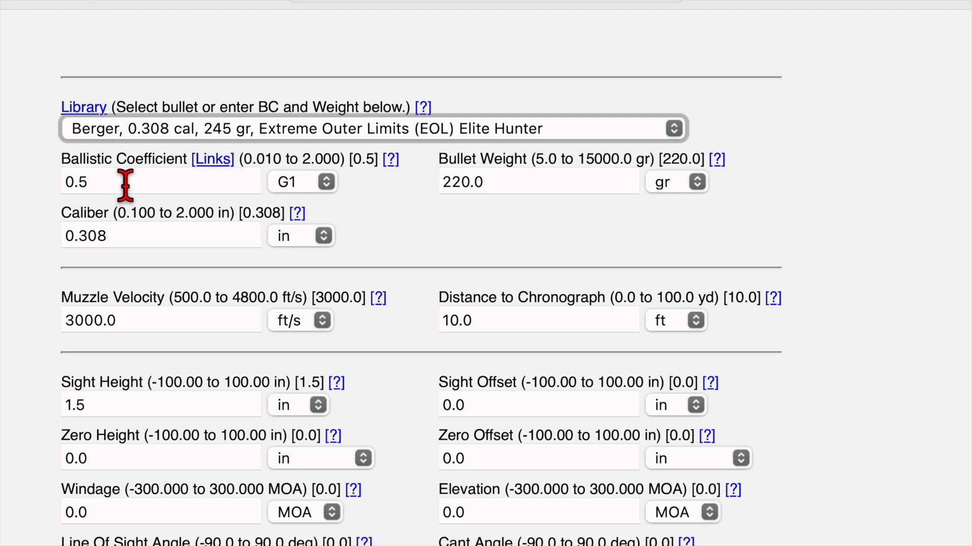
mouse_move(254, 137)
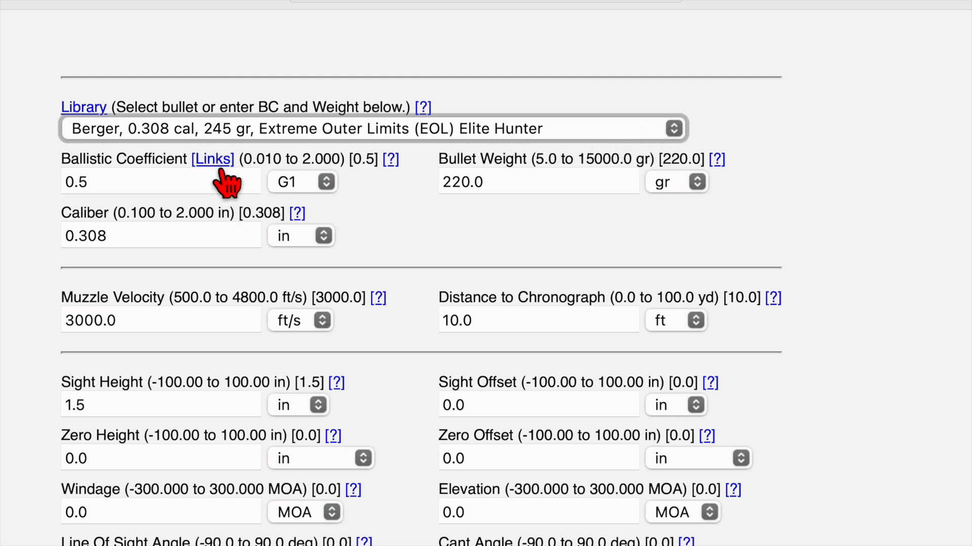
mouse_move(378, 221)
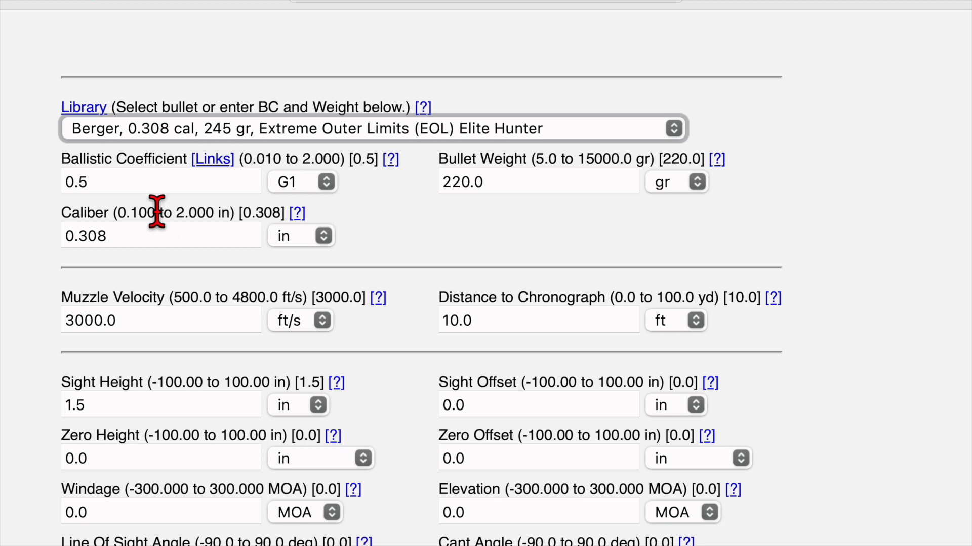
mouse_move(139, 181)
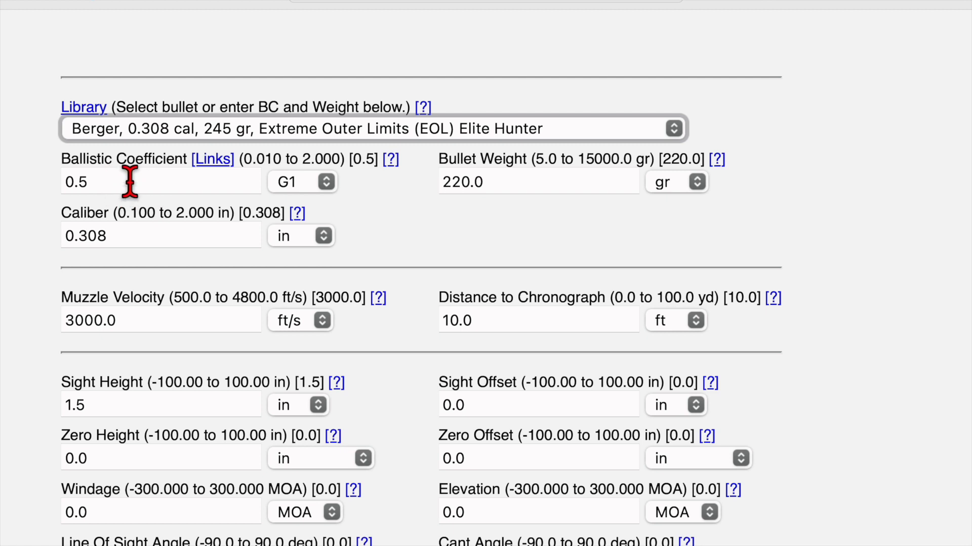
mouse_move(190, 143)
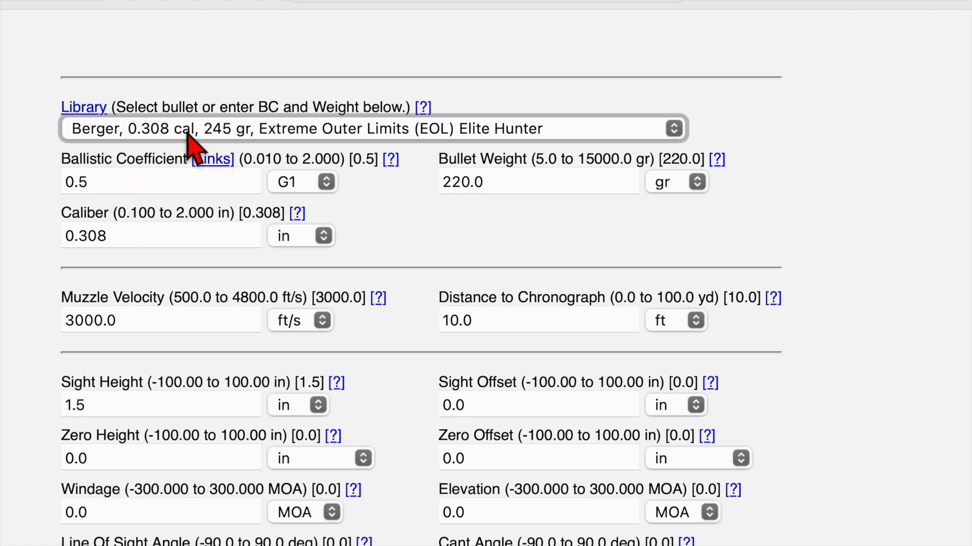
mouse_move(511, 159)
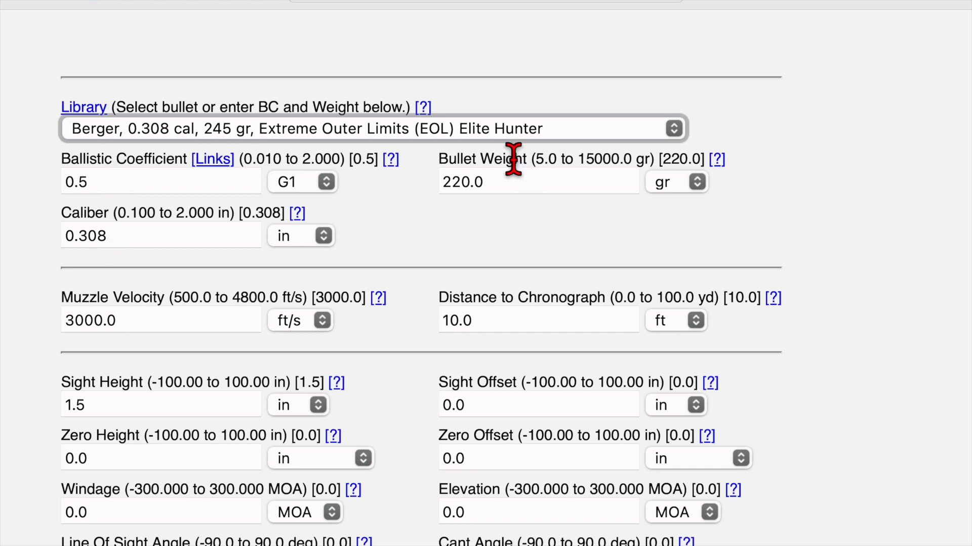
scroll("down", 3)
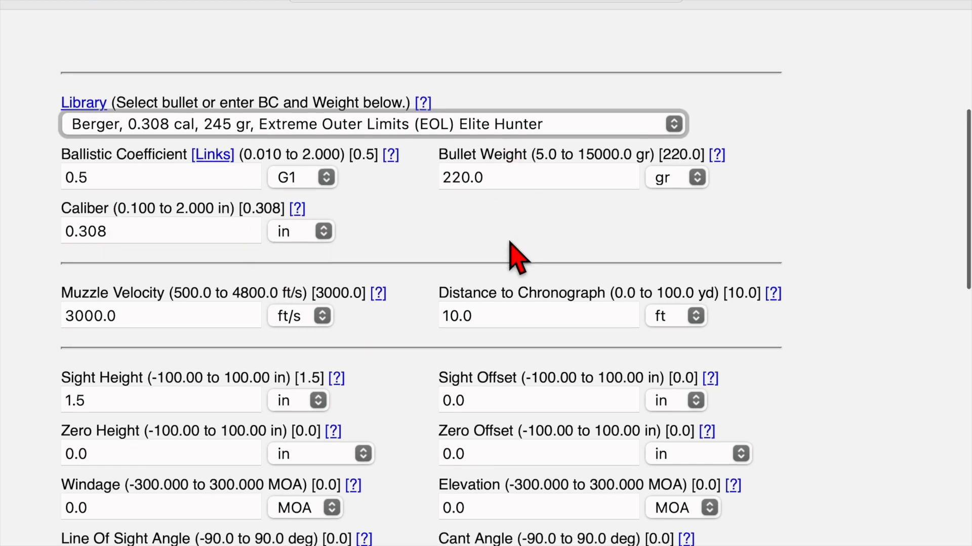
Enter muzzle velocity 2889 ft/s and distance to chronograph 0 ft.
scroll("down", 3)
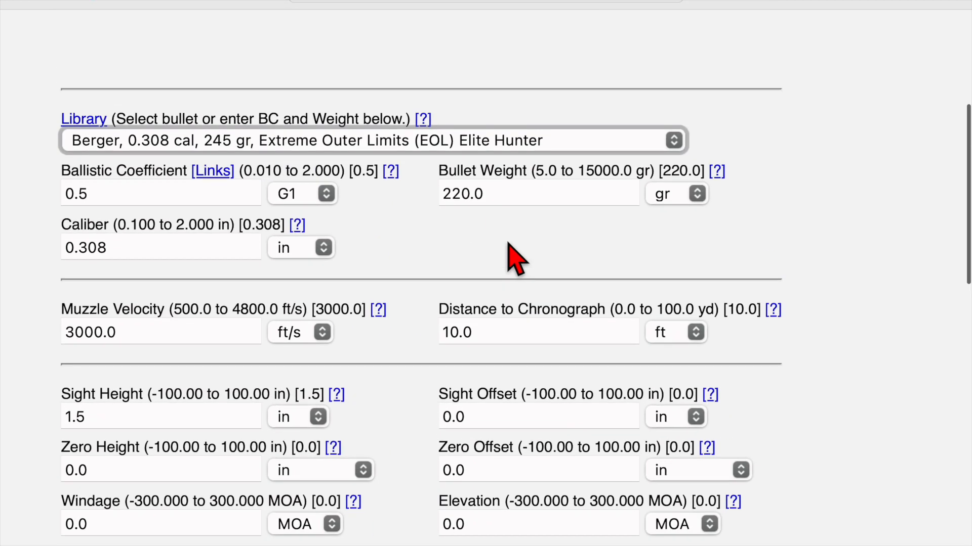
scroll("down", 3)
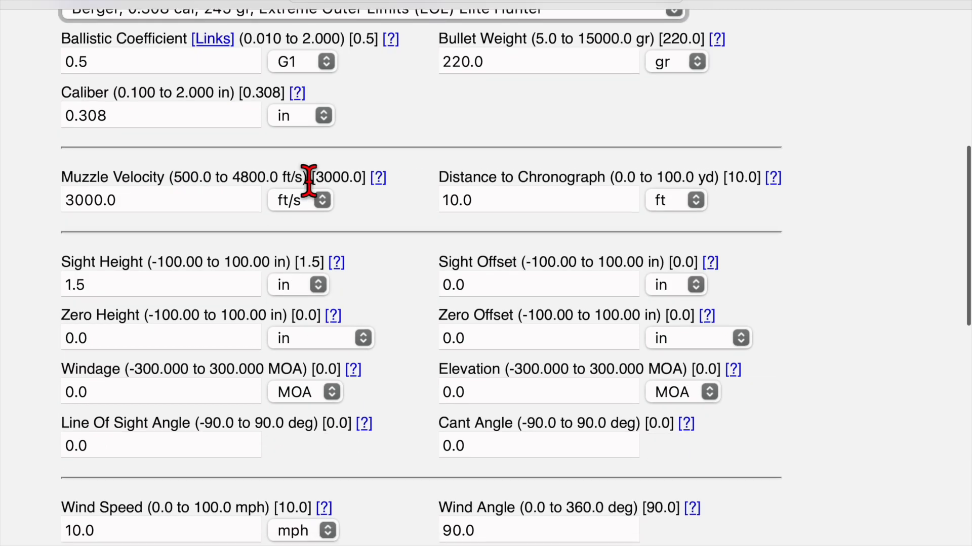
mouse_move(420, 225)
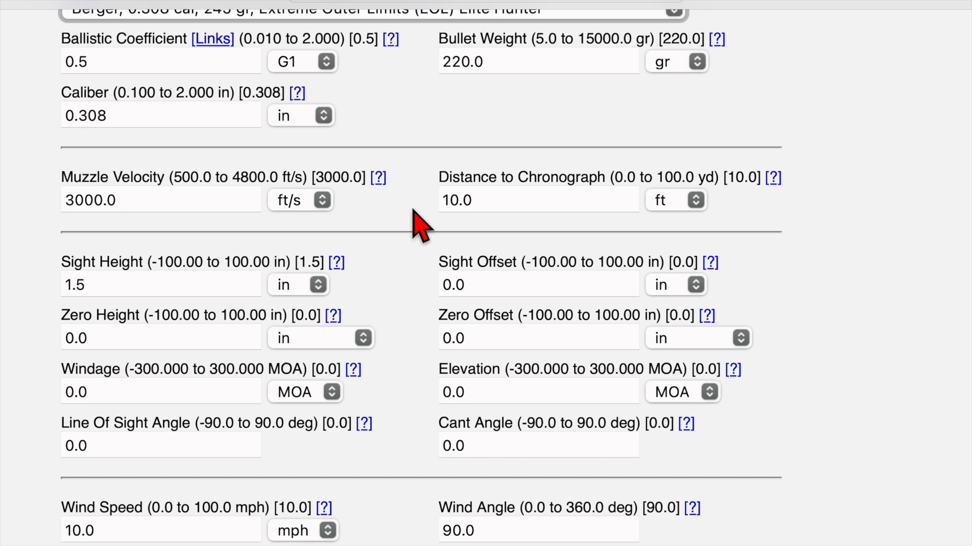
mouse_move(409, 223)
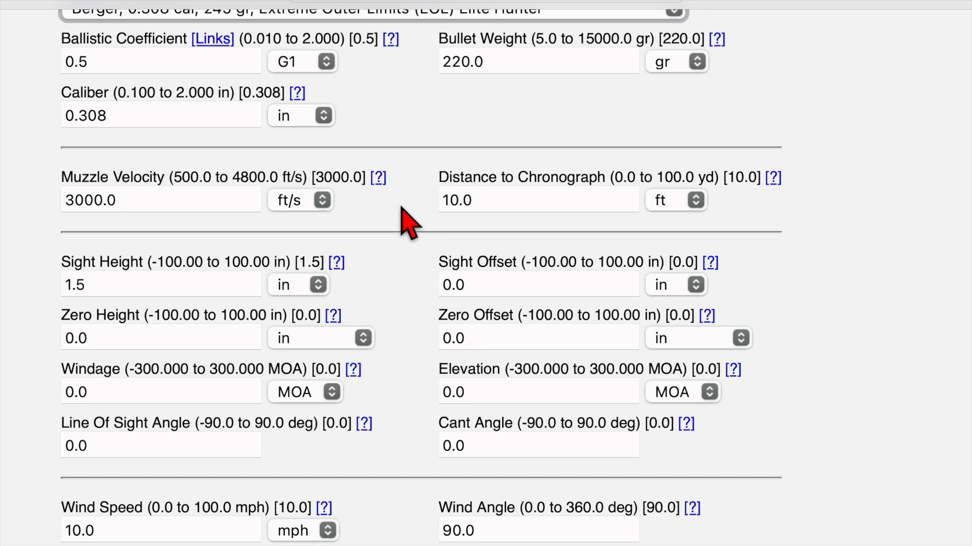
left_click(161, 199)
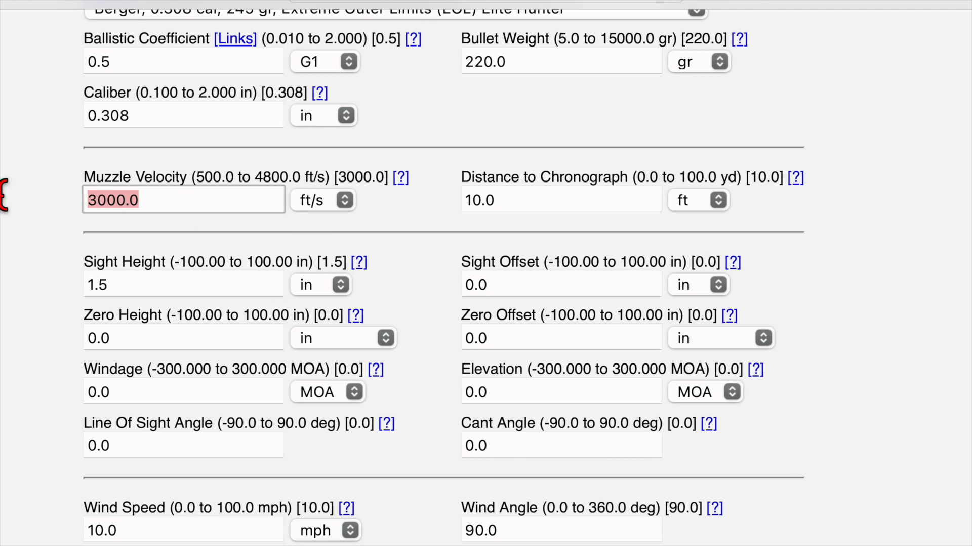
type("2")
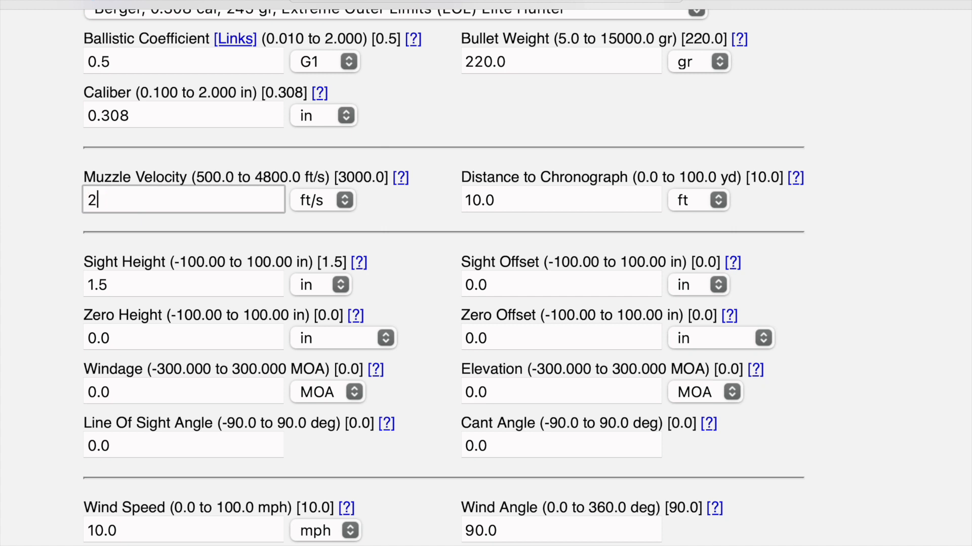
type("889")
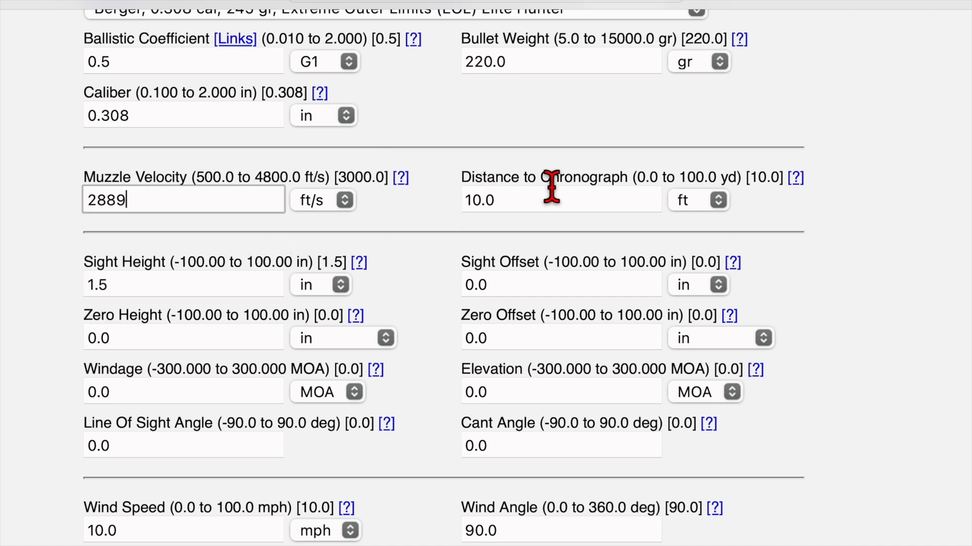
mouse_move(517, 200)
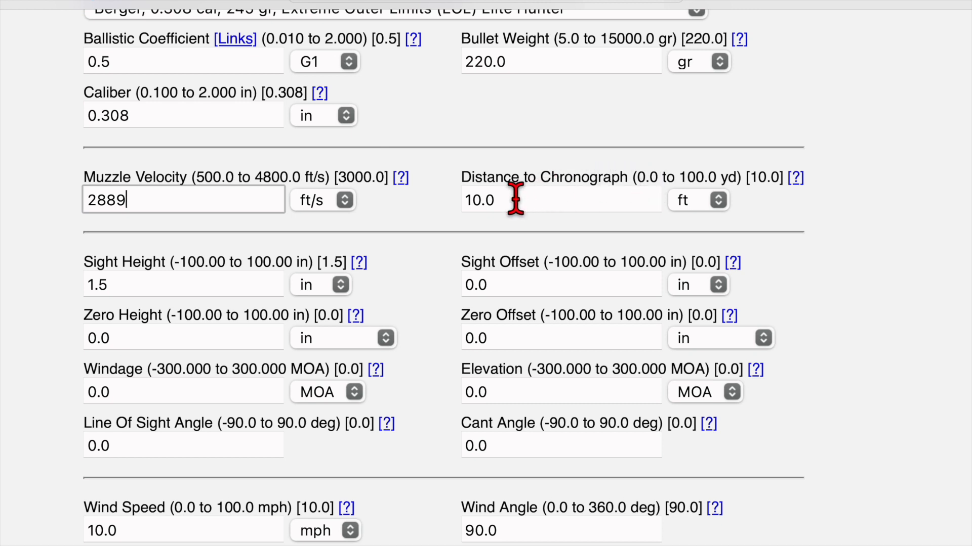
type("0")
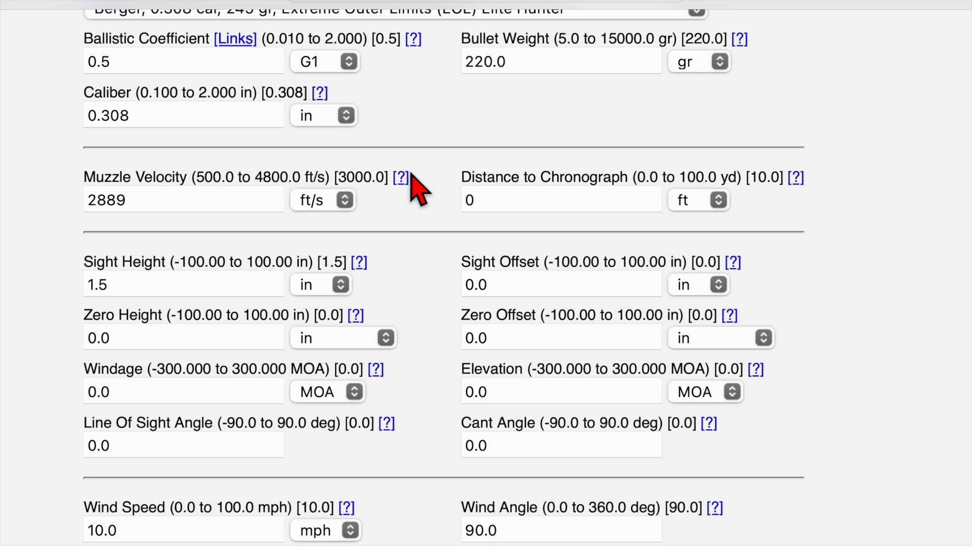
mouse_move(423, 222)
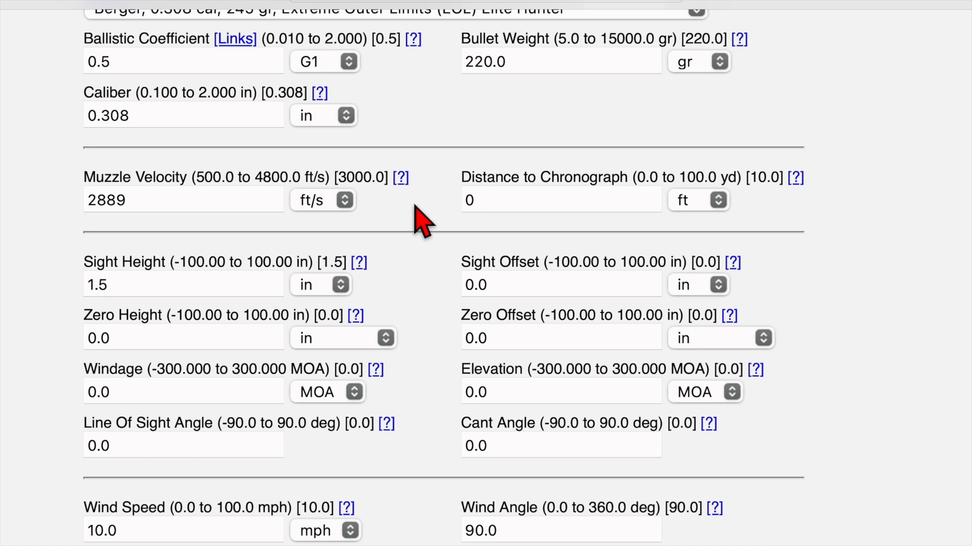
scroll("down", 3)
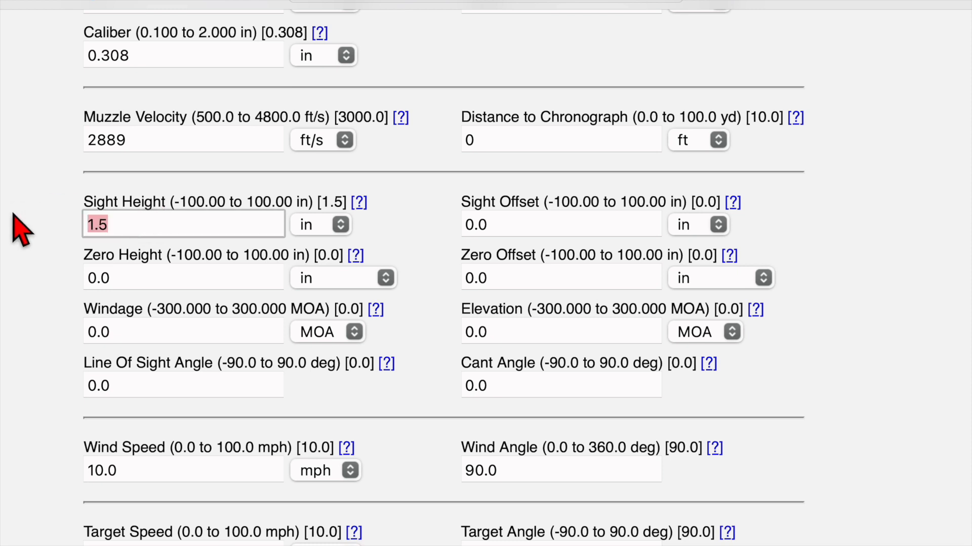
Enter sight height 2.075 in, wind speed 5 mph and target speed 2.5 mph.
type("2.07")
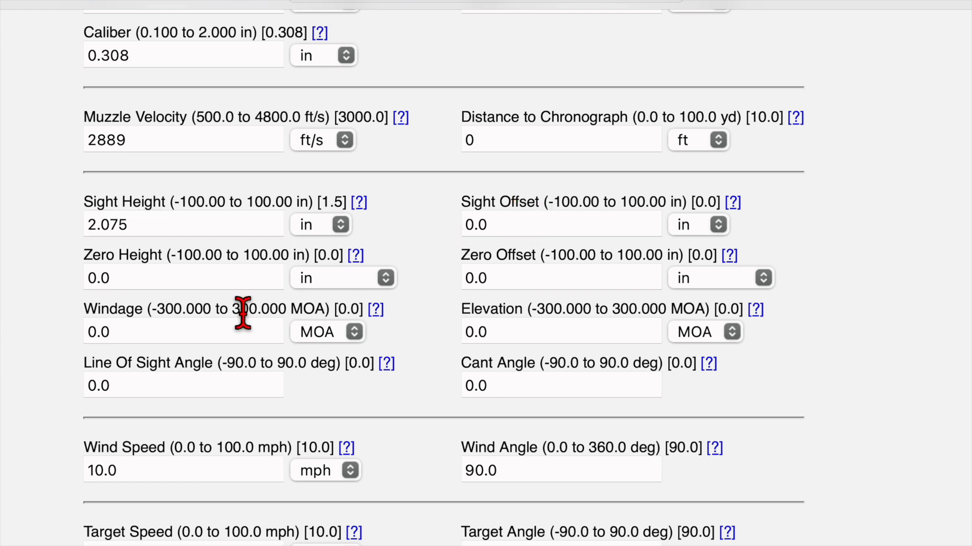
mouse_move(152, 277)
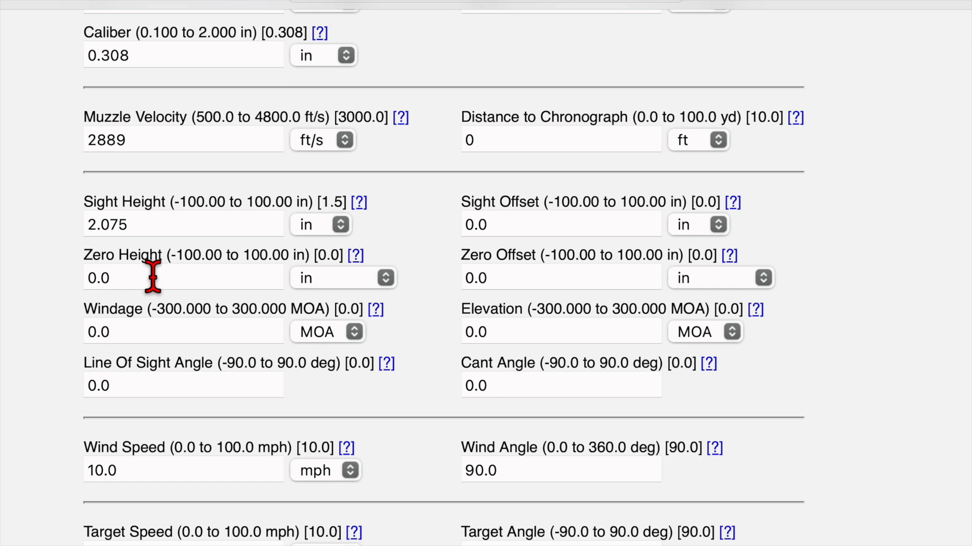
mouse_move(233, 266)
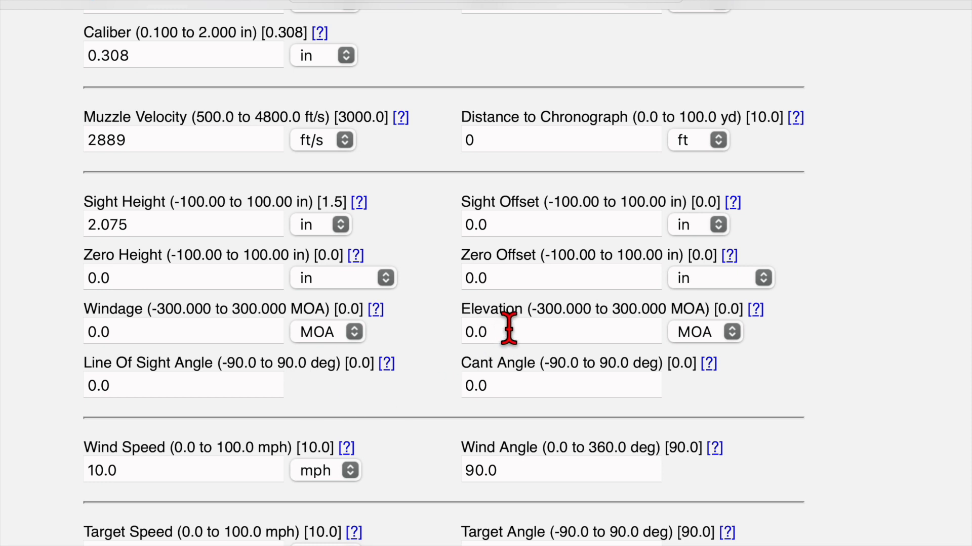
mouse_move(143, 385)
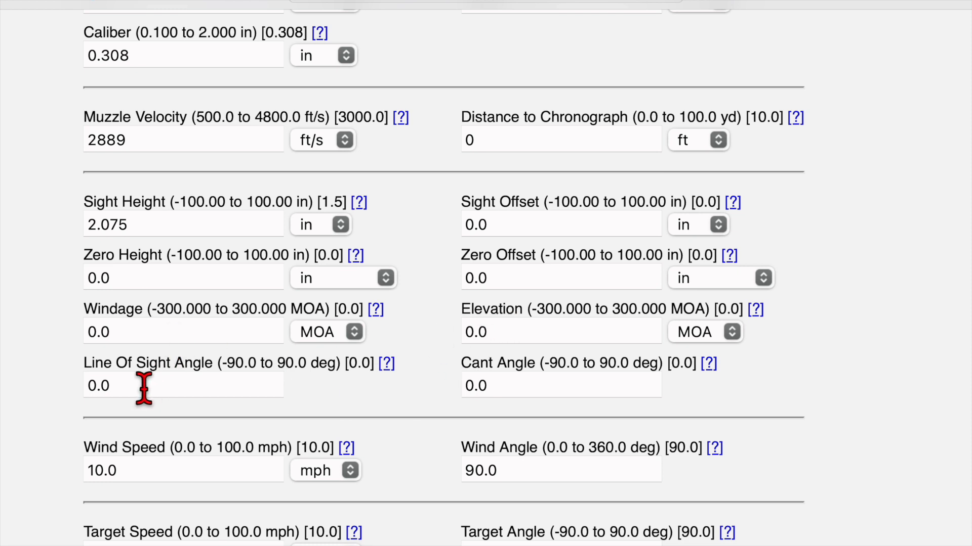
mouse_move(505, 386)
type("2.5")
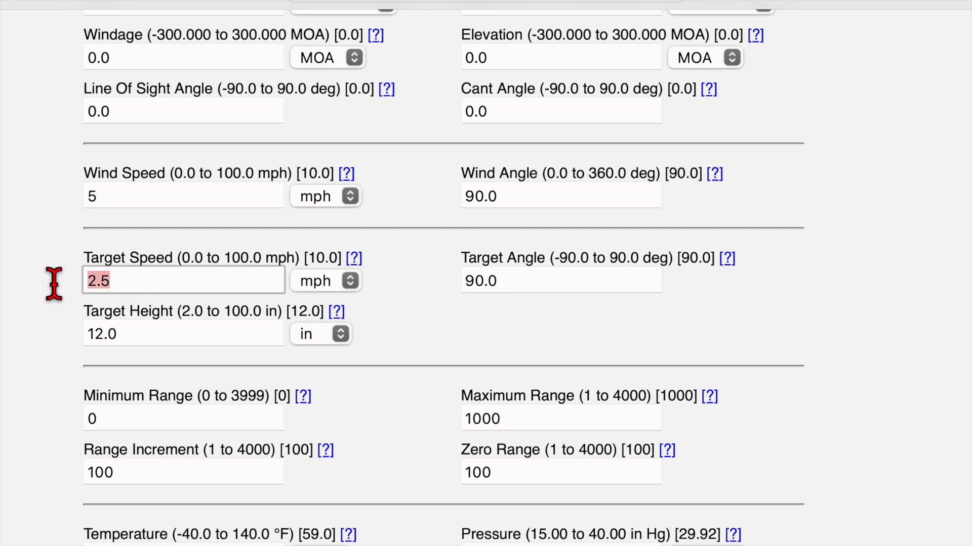
mouse_move(301, 267)
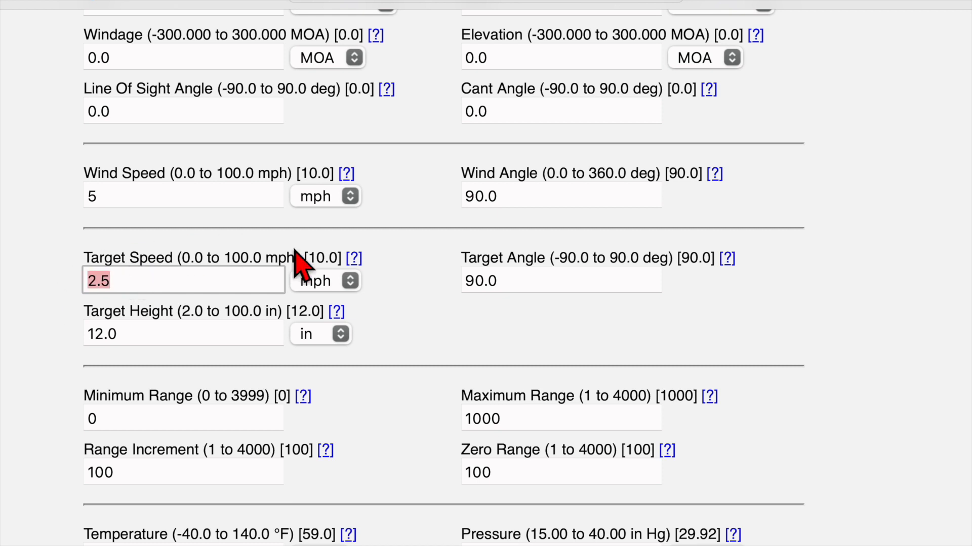
left_click(559, 280)
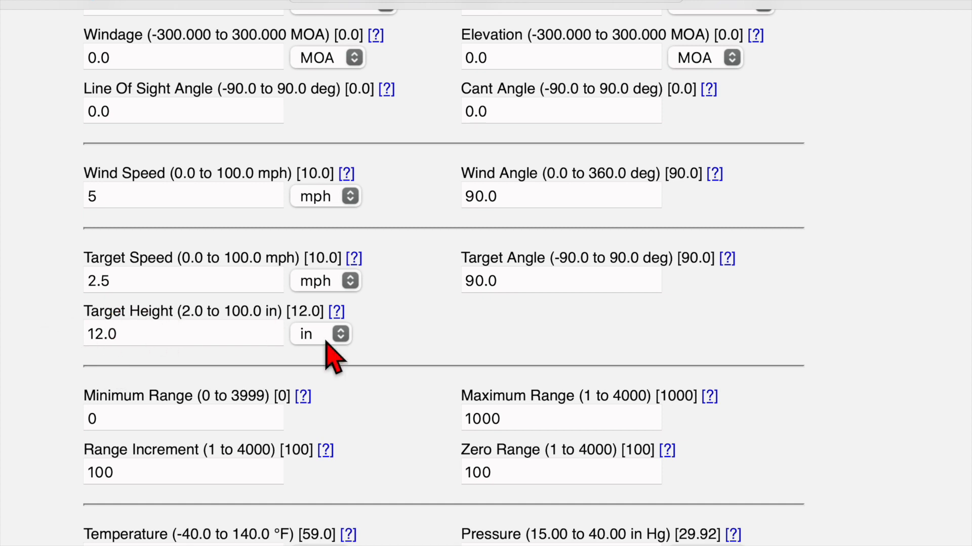
scroll("down", 3)
type("50")
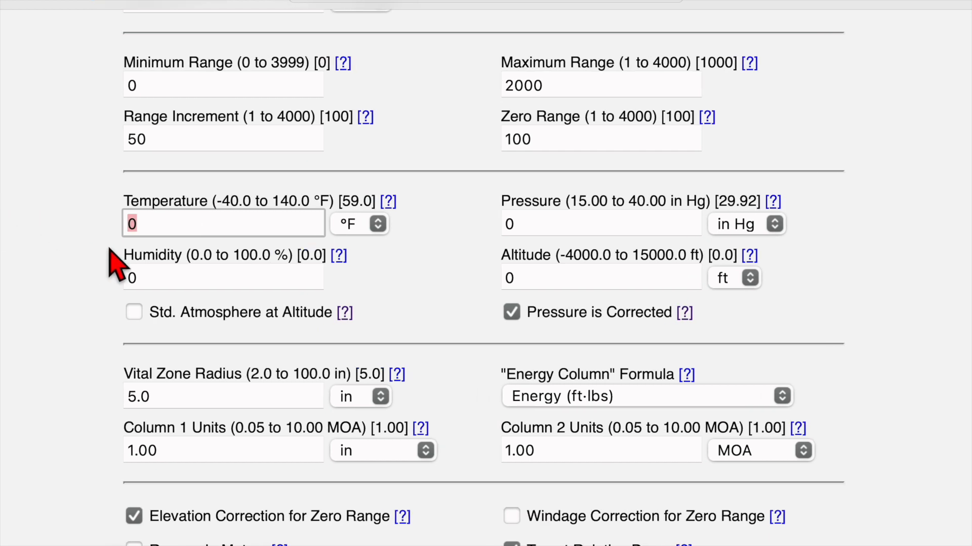
Enter temperature 30 °F, pressure 30.46 inHg, humidity 89% and altitude 2200 ft.
type("30")
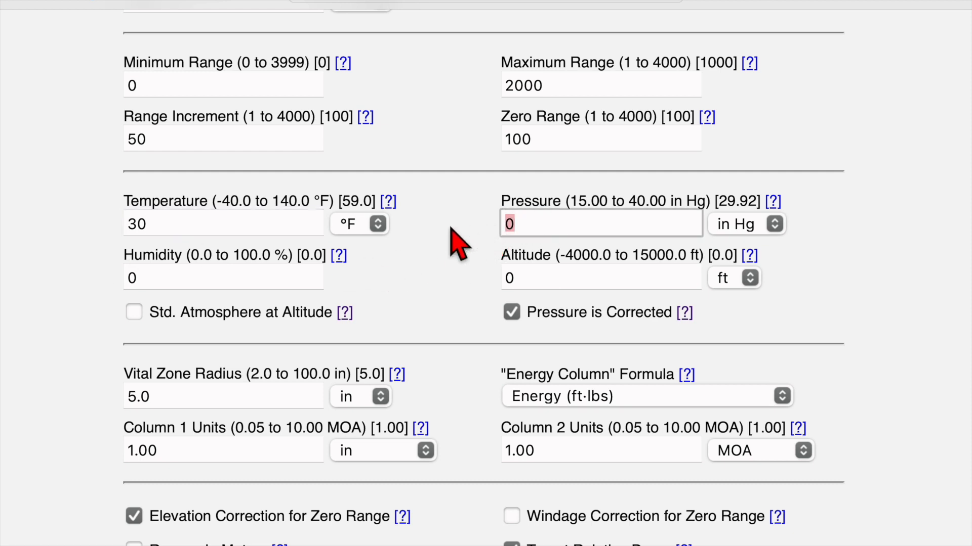
type("30.46")
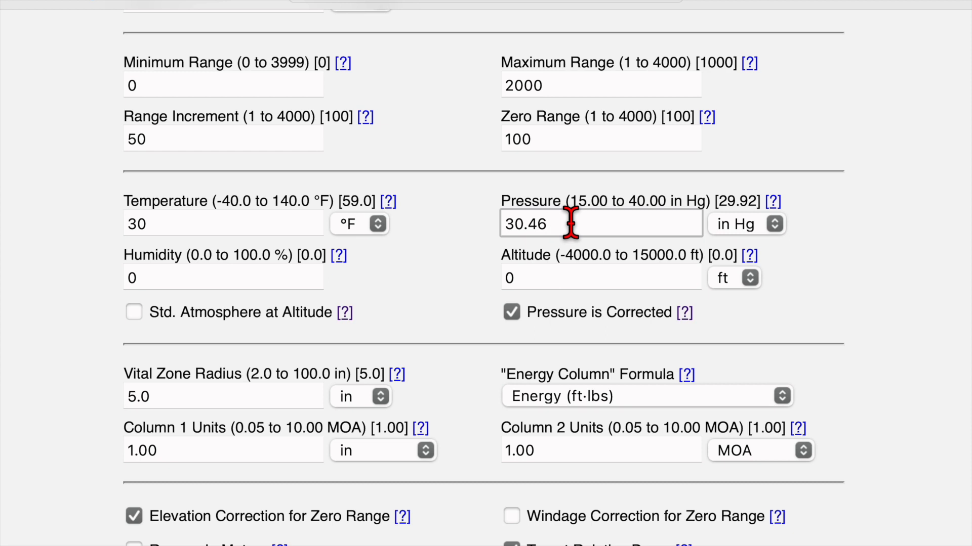
mouse_move(208, 277)
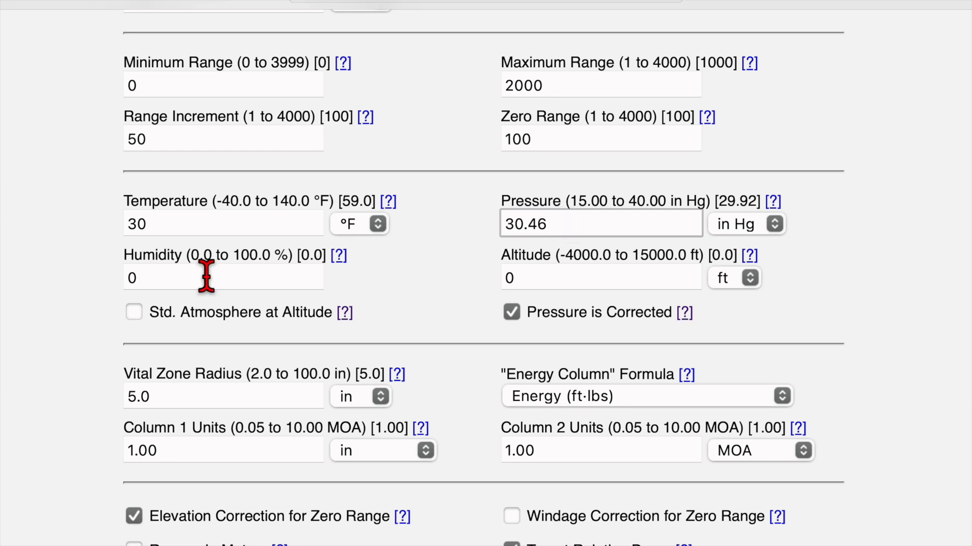
type("89")
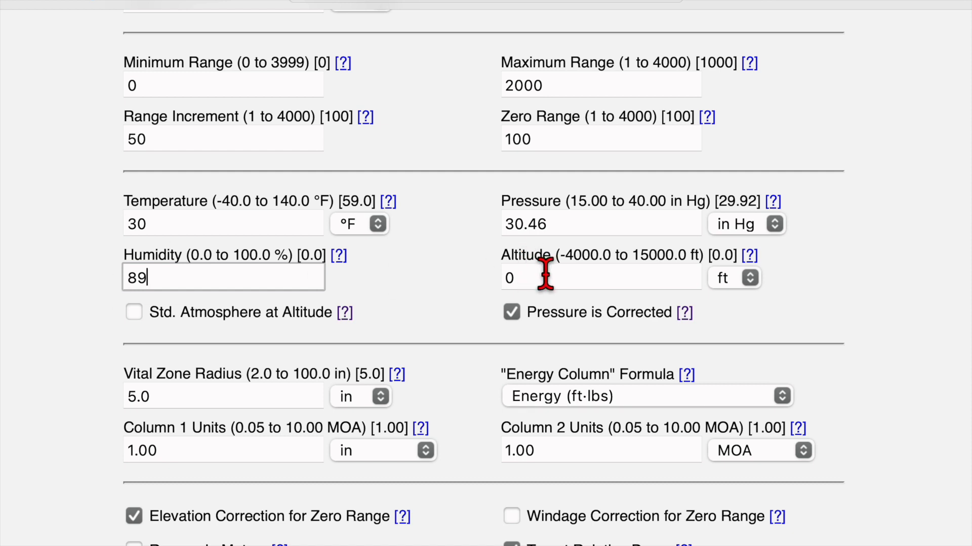
type("2200")
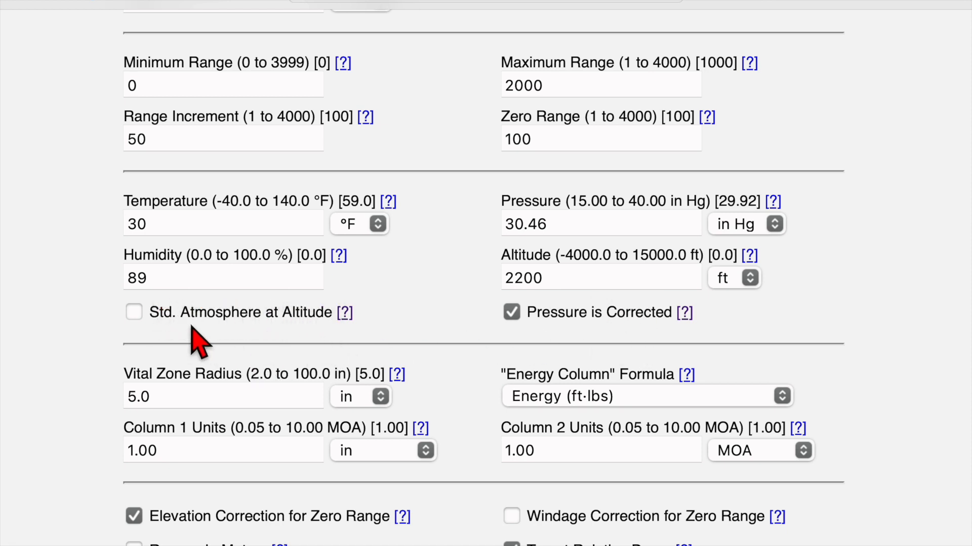
mouse_move(214, 222)
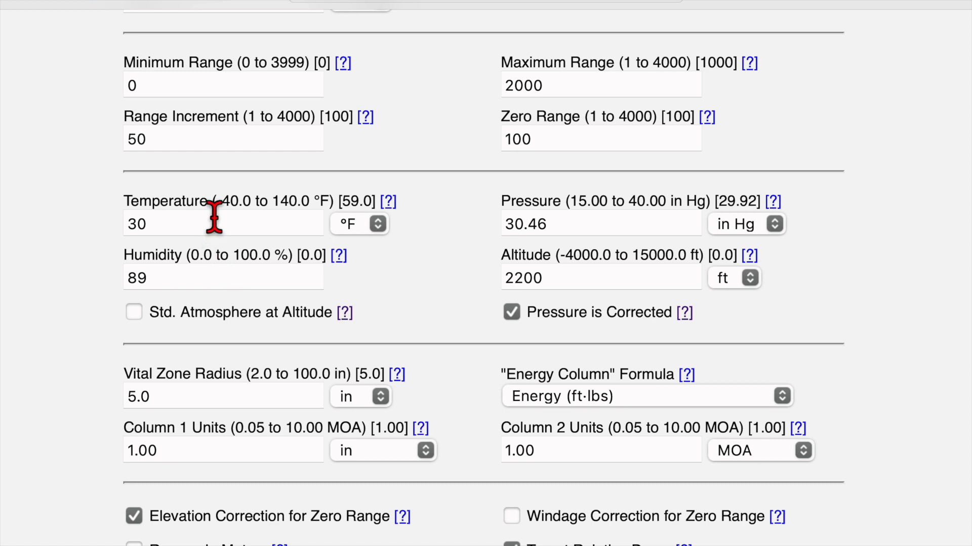
mouse_move(512, 278)
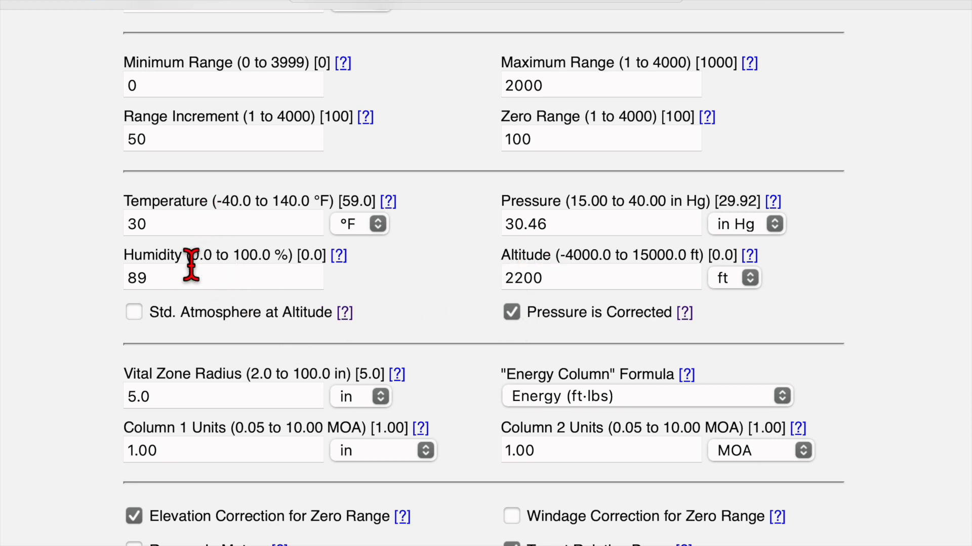
mouse_move(184, 228)
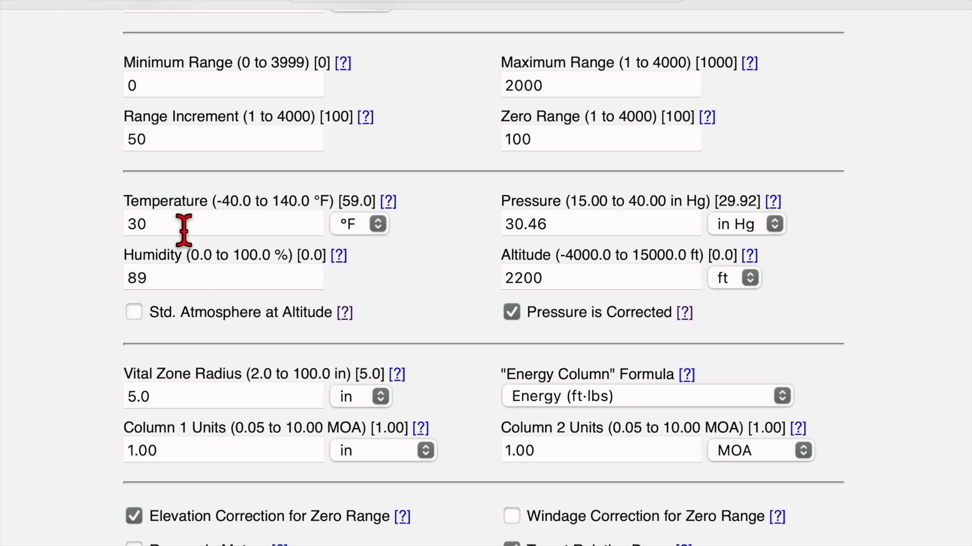
mouse_move(327, 365)
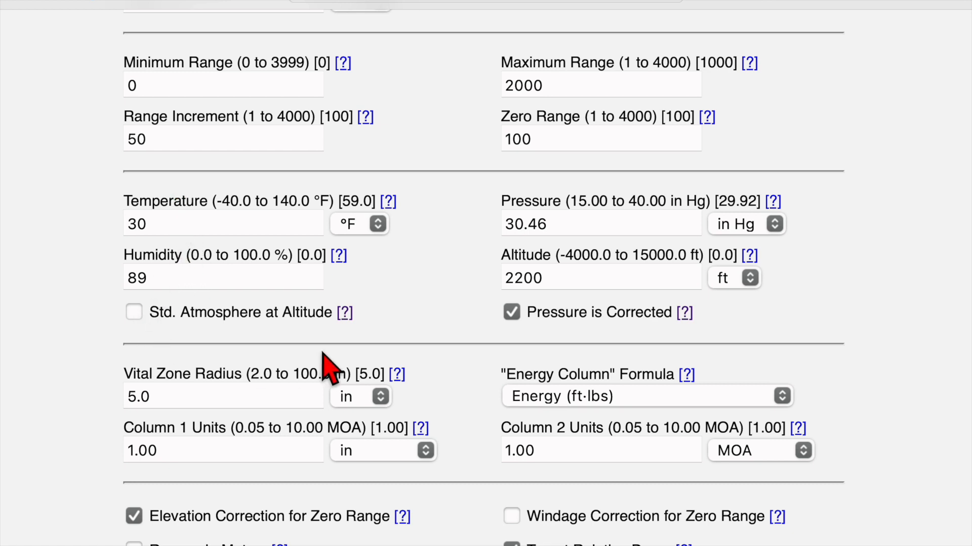
mouse_move(624, 319)
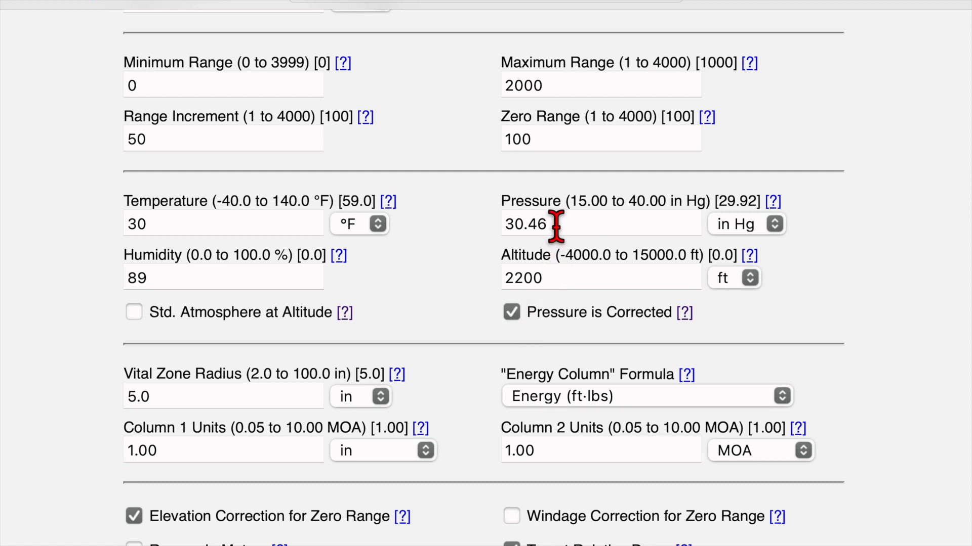
mouse_move(583, 216)
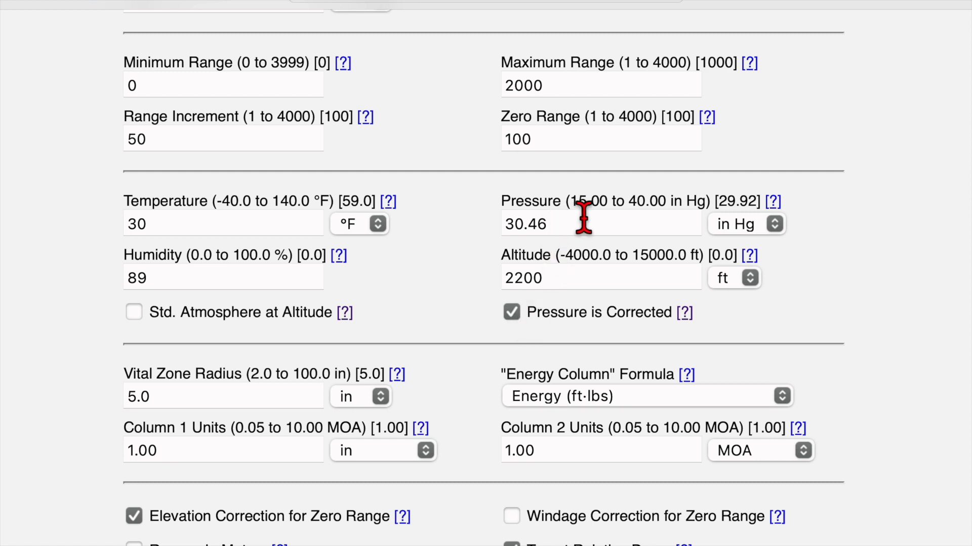
mouse_move(467, 304)
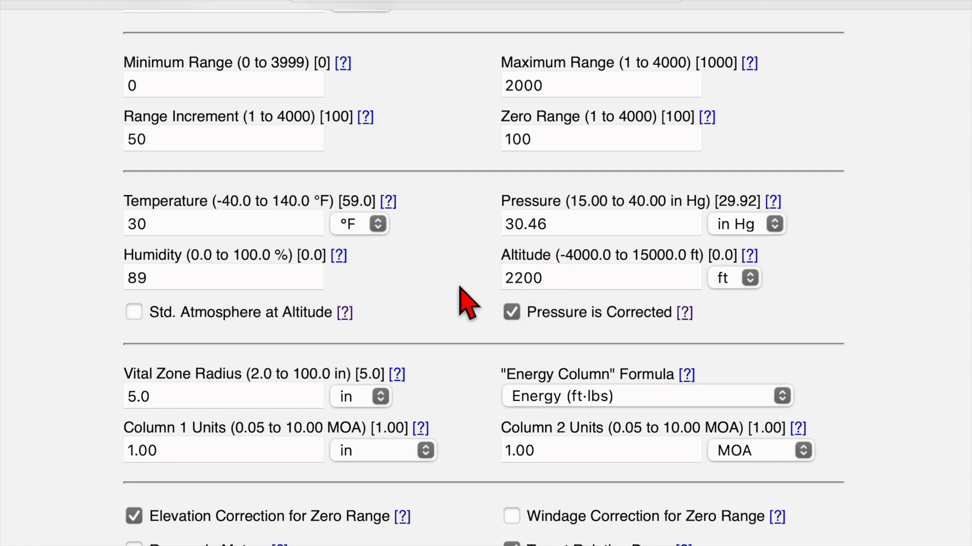
scroll("down", 3)
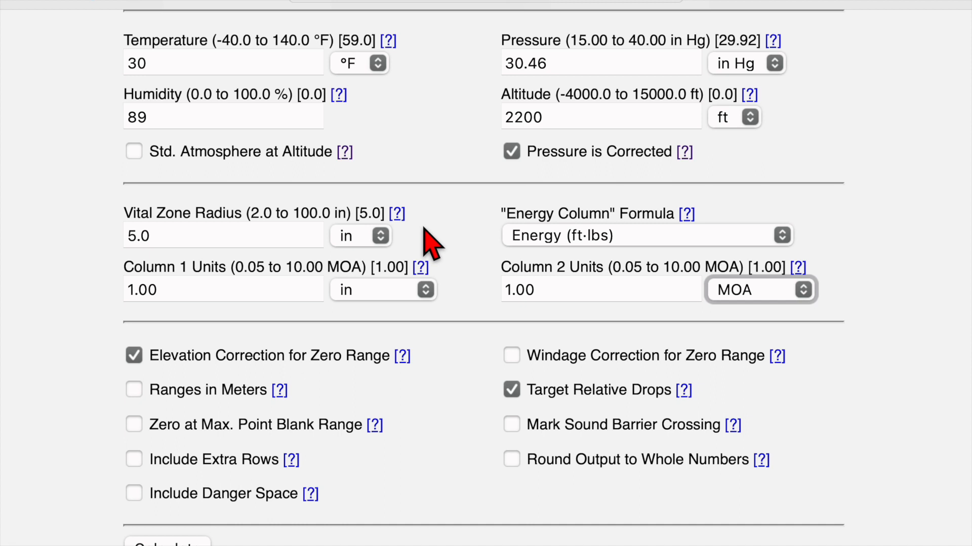
mouse_move(467, 257)
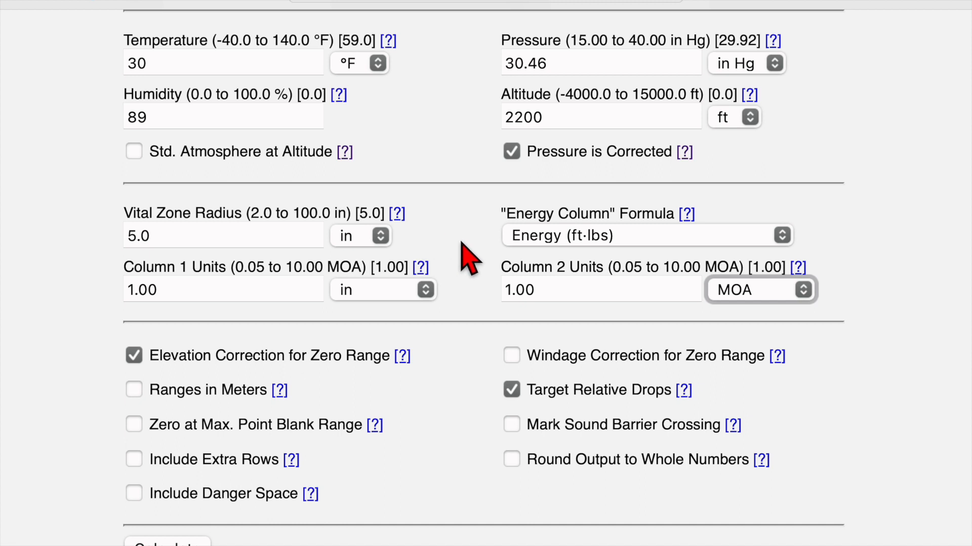
mouse_move(619, 254)
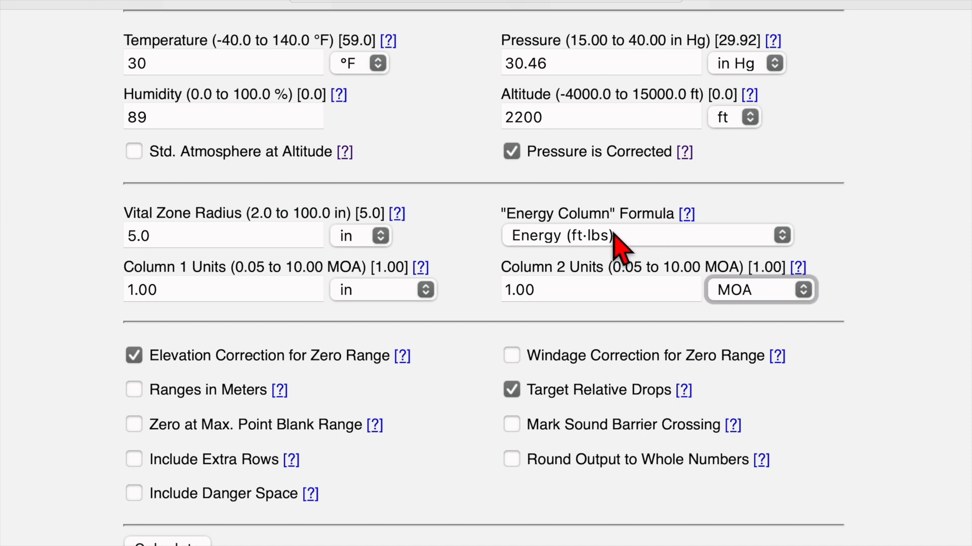
left_click(647, 235)
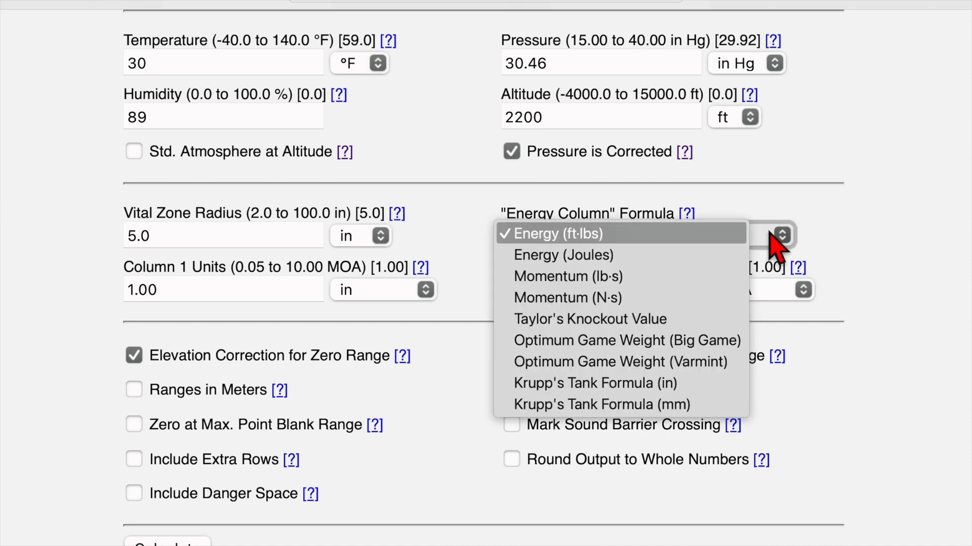
mouse_move(622, 298)
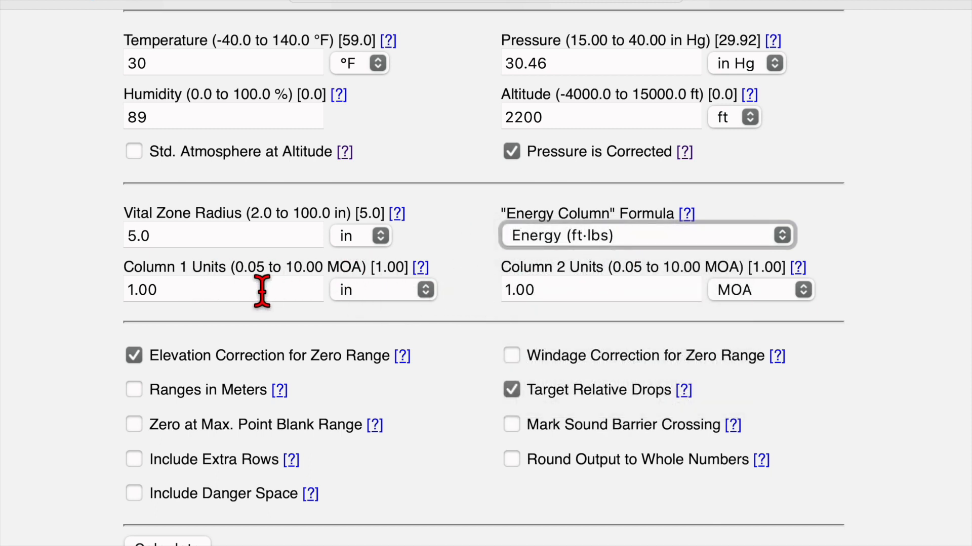
mouse_move(344, 325)
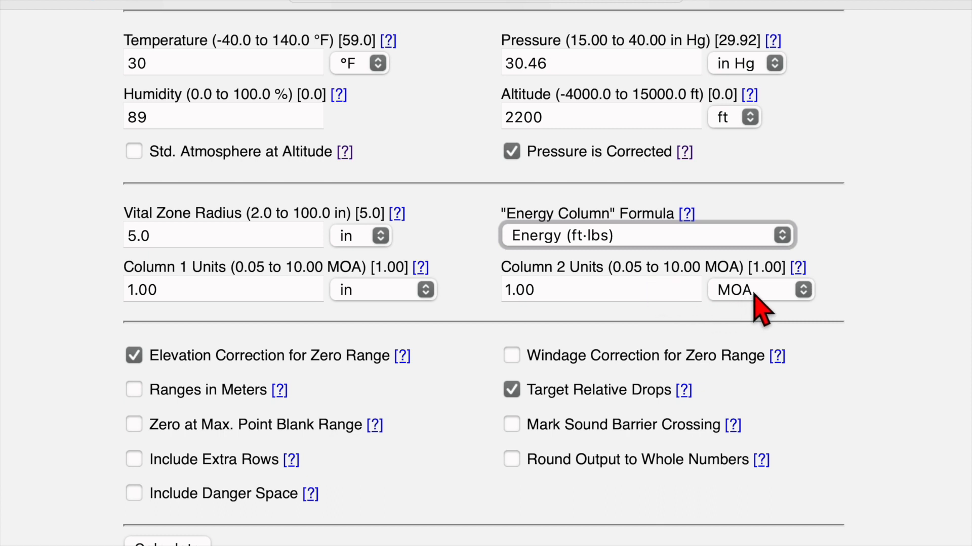
mouse_move(600, 322)
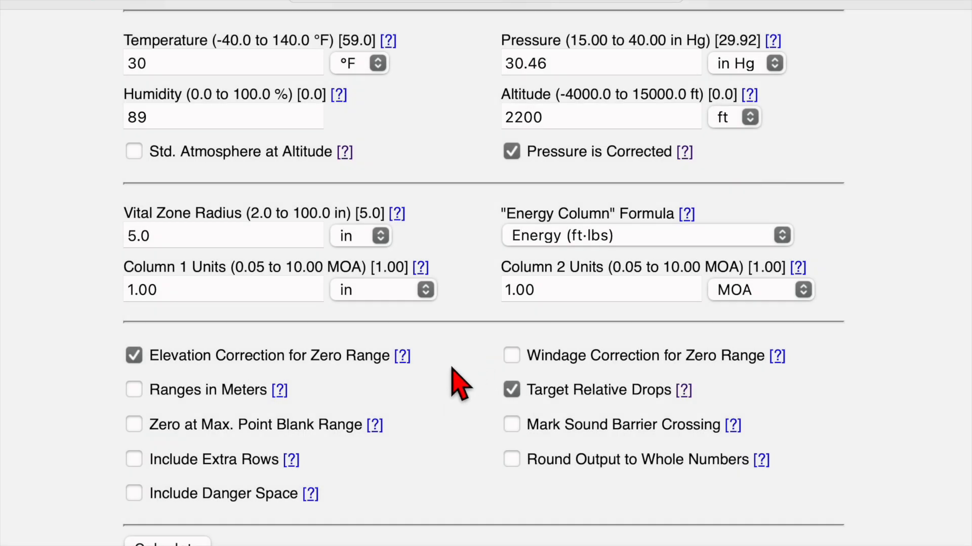
mouse_move(196, 489)
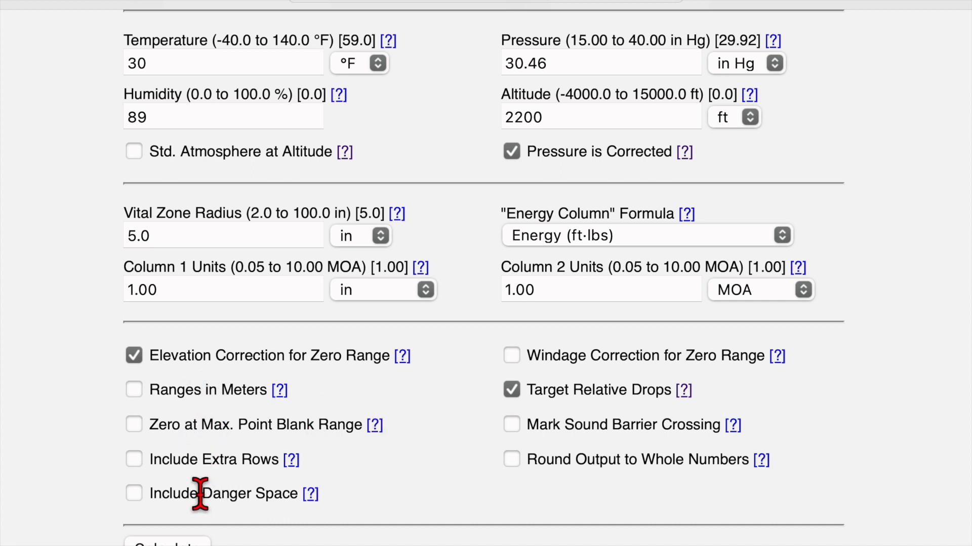
mouse_move(254, 382)
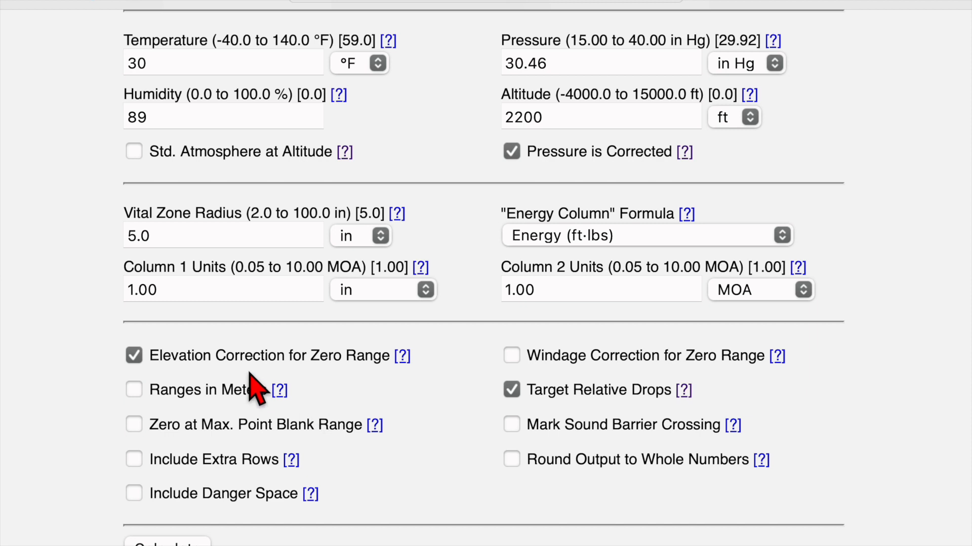
mouse_move(225, 356)
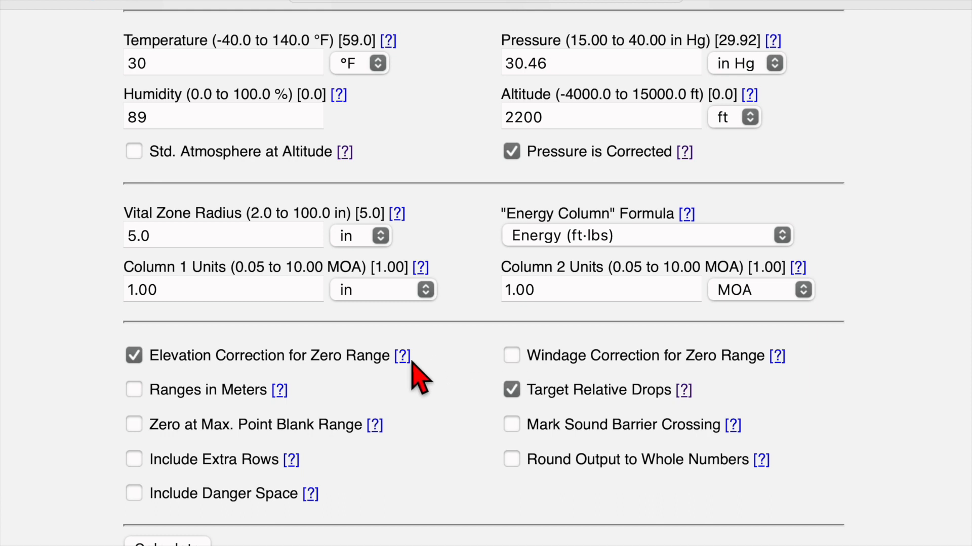
mouse_move(409, 375)
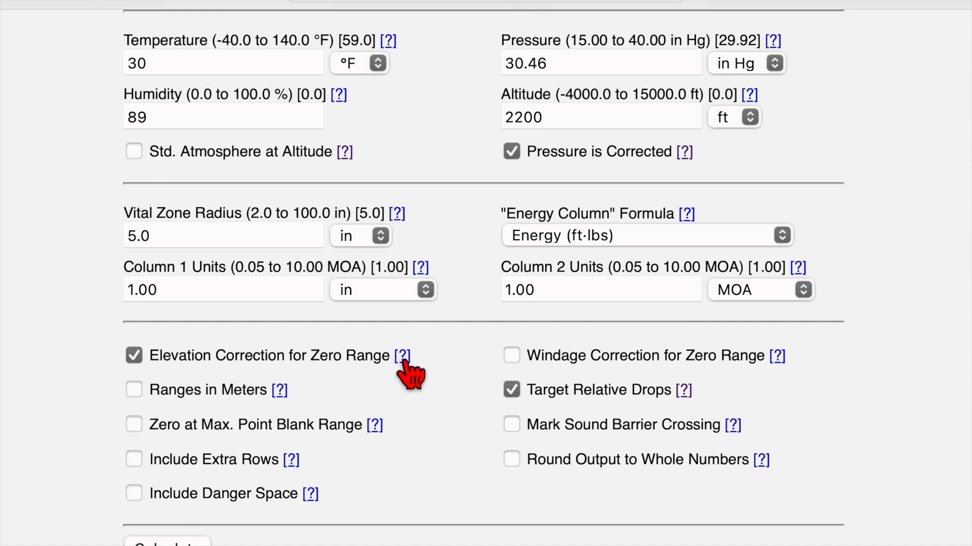
left_click(402, 355)
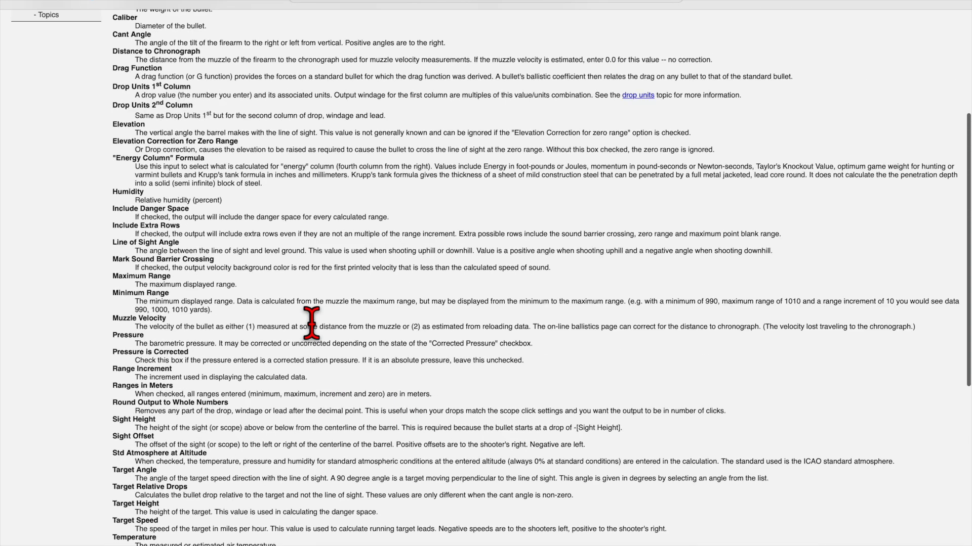
mouse_move(190, 169)
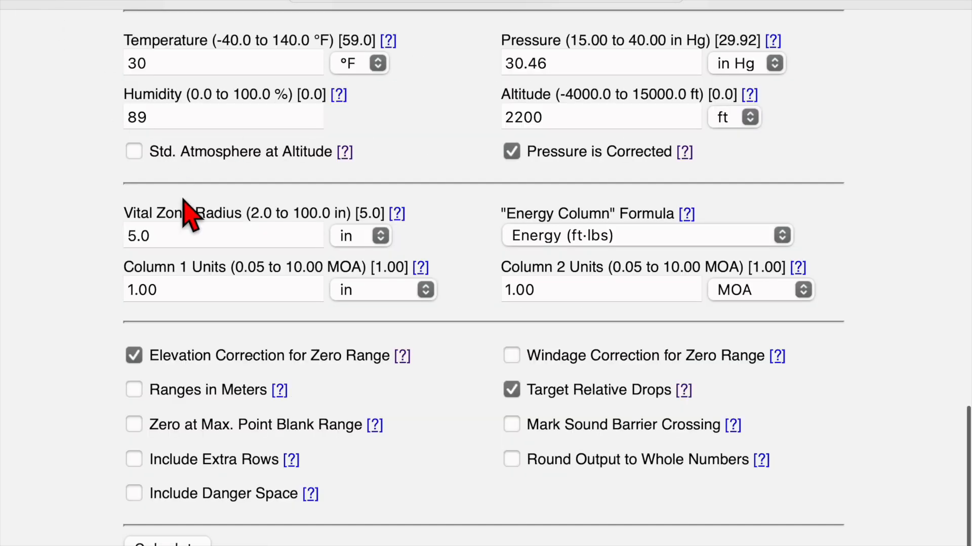
mouse_move(435, 411)
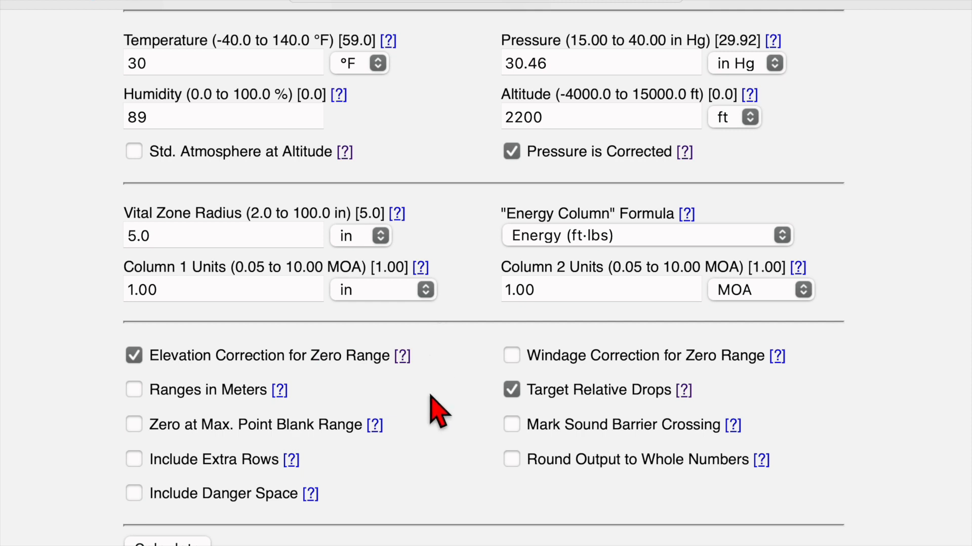
mouse_move(598, 397)
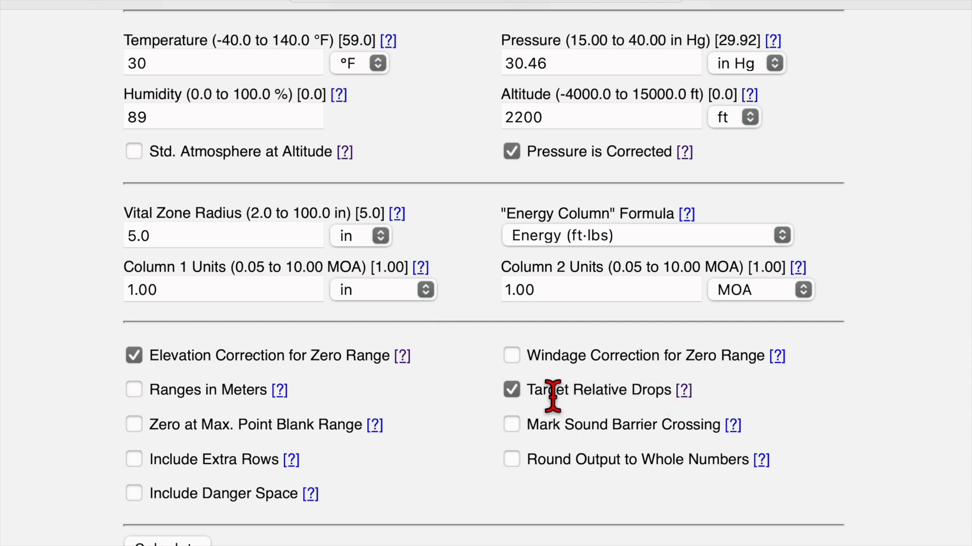
mouse_move(789, 405)
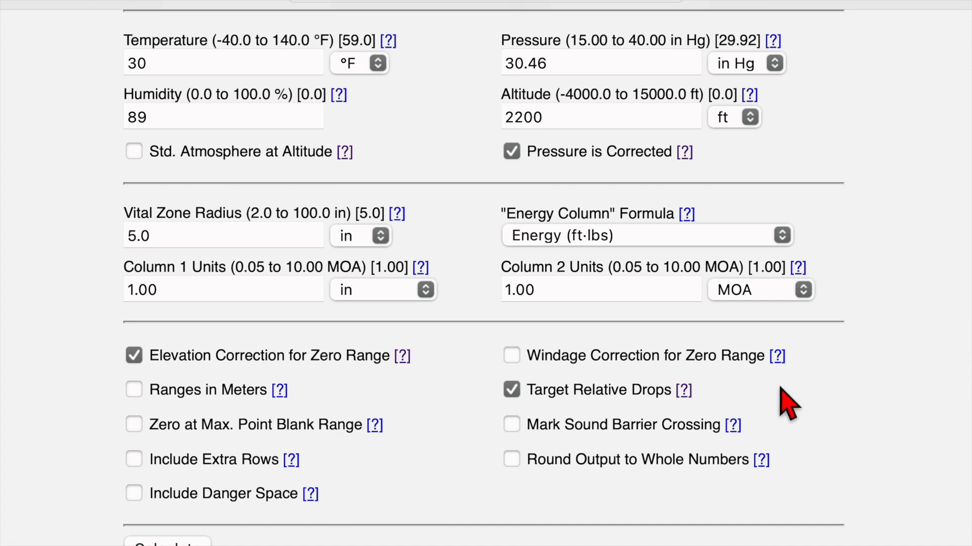
mouse_move(520, 427)
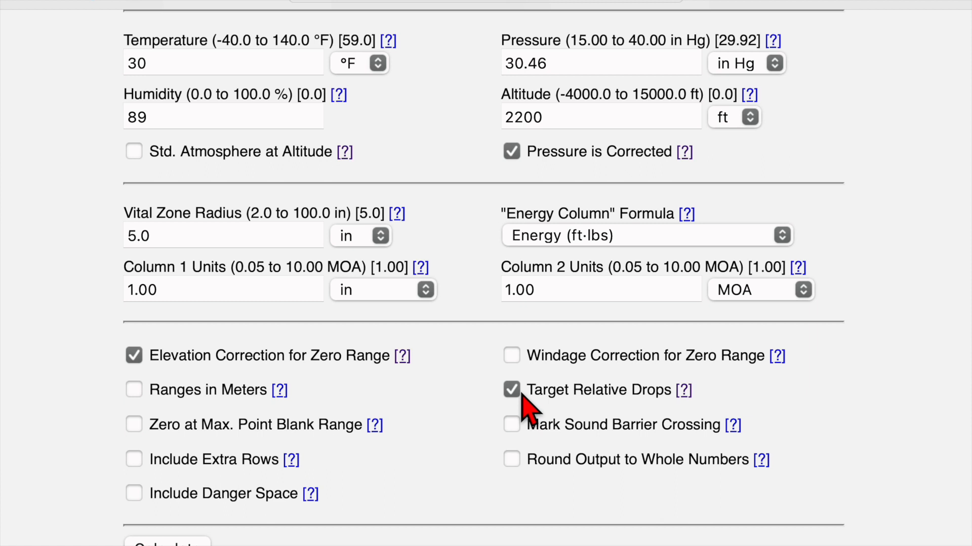
Enable Mark Sound Barrier Crossing and calculate the trajectory table.
left_click(512, 425)
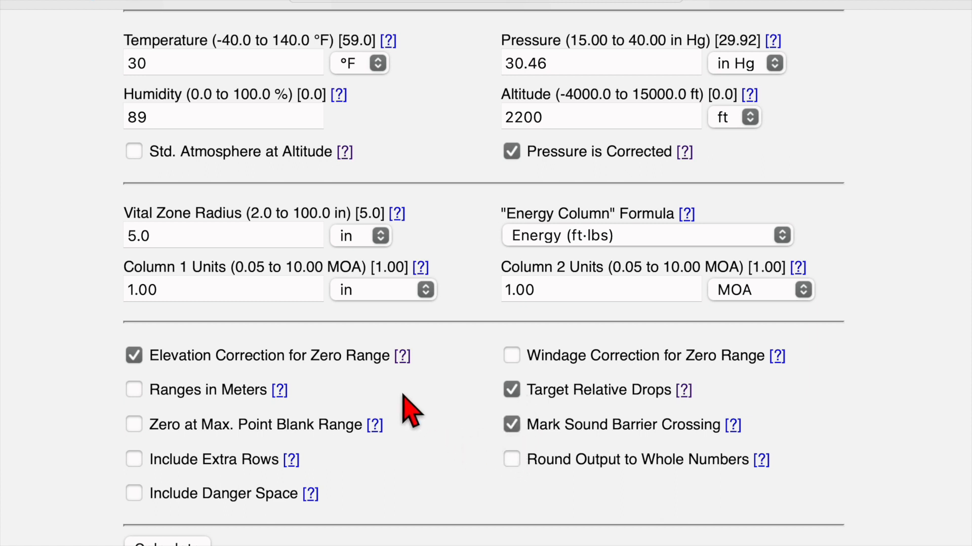
mouse_move(426, 415)
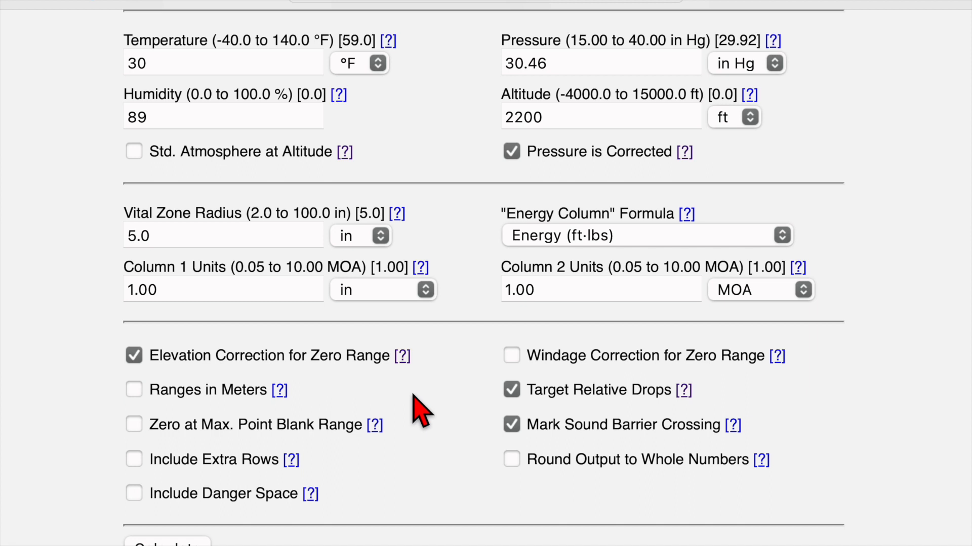
mouse_move(512, 479)
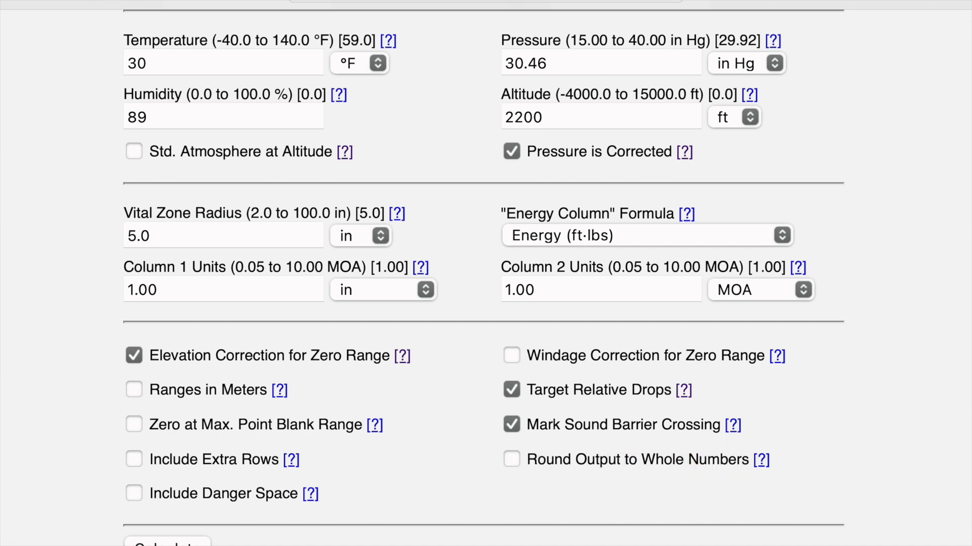
left_click(166, 542)
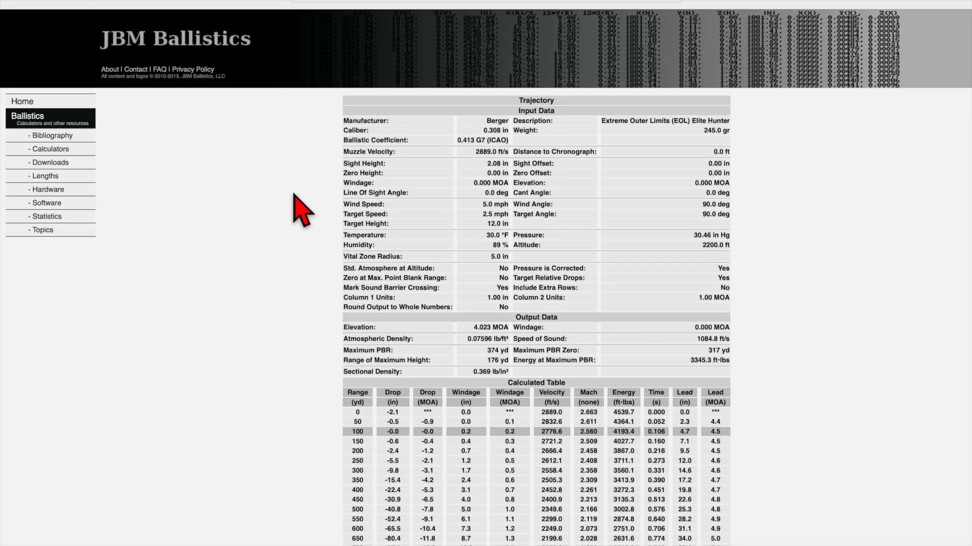
mouse_move(626, 180)
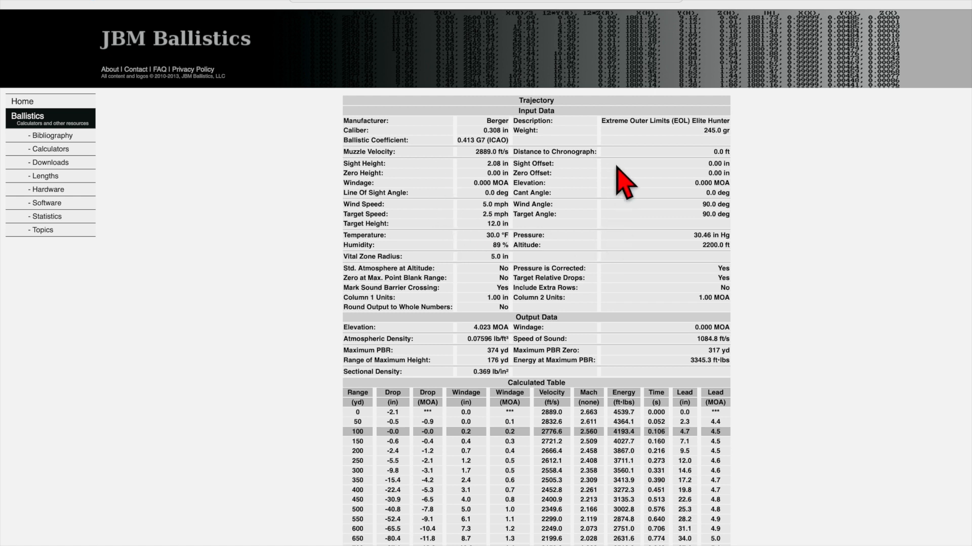
mouse_move(301, 233)
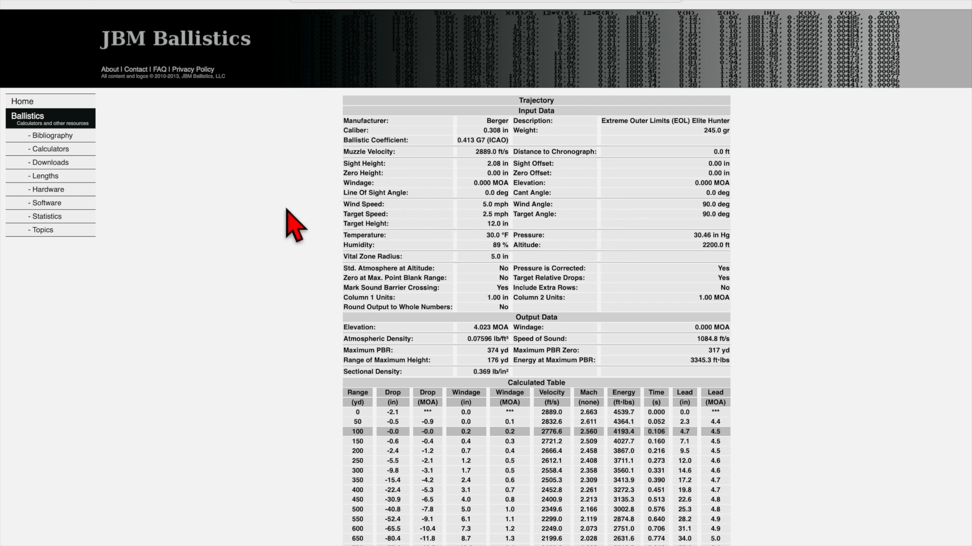
Scroll the calculated table down to the 1300 yd row at 1611.9 ft/s.
scroll("down", 3)
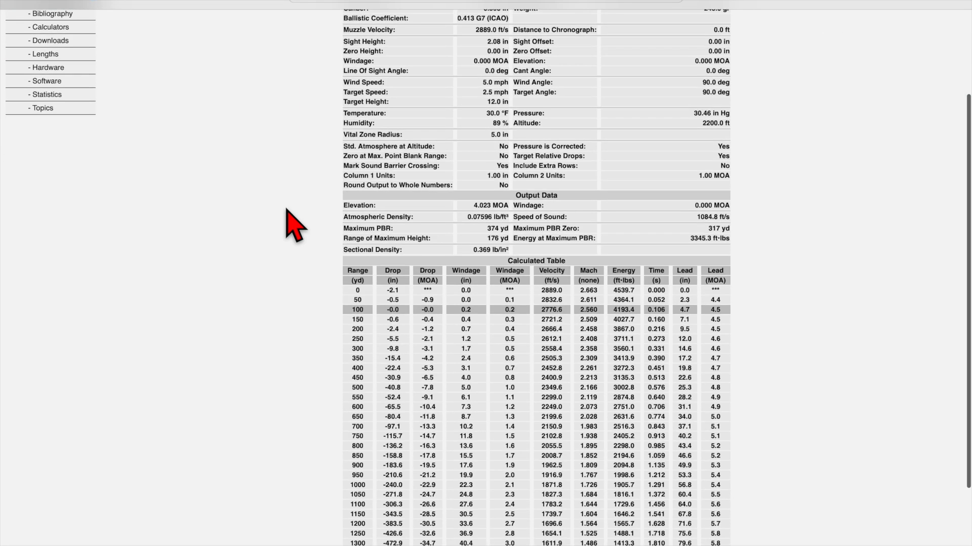
mouse_move(319, 245)
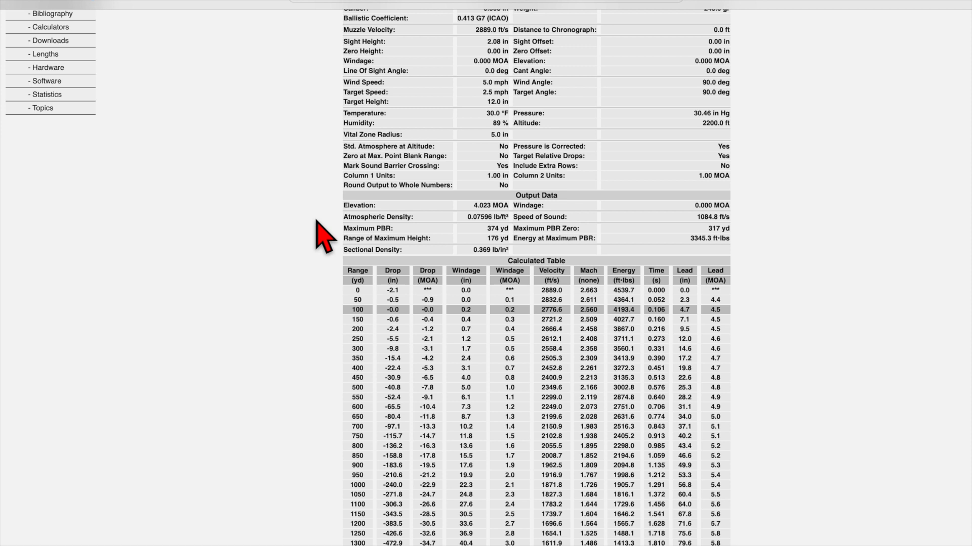
mouse_move(794, 248)
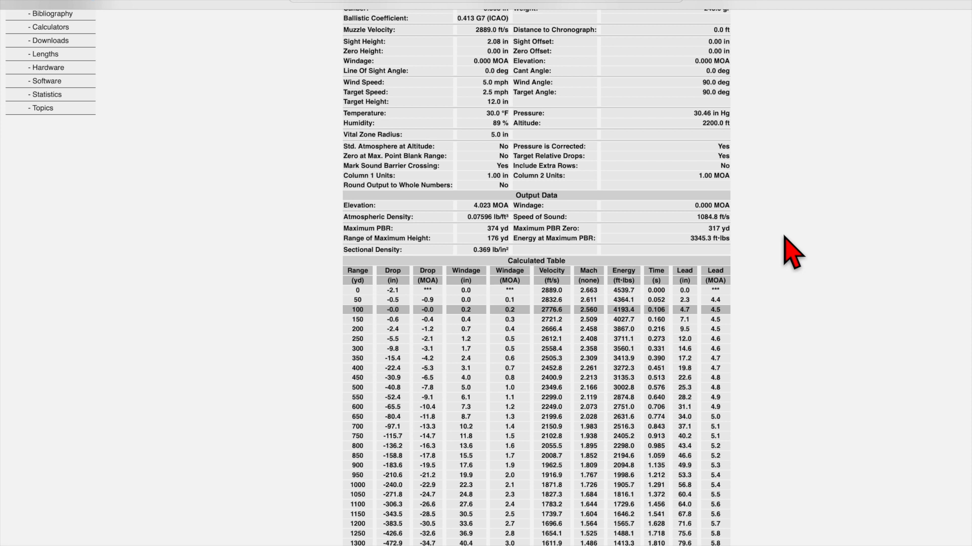
mouse_move(776, 251)
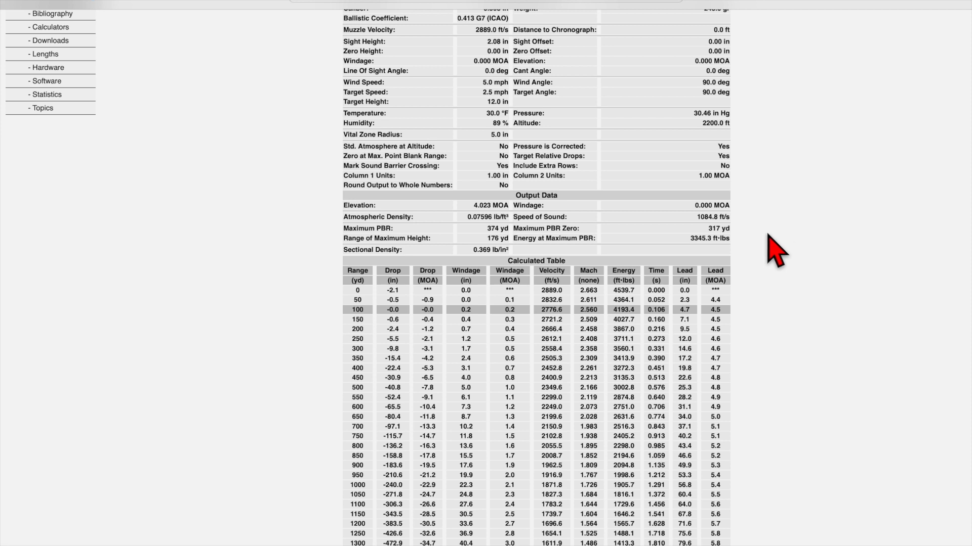
mouse_move(760, 244)
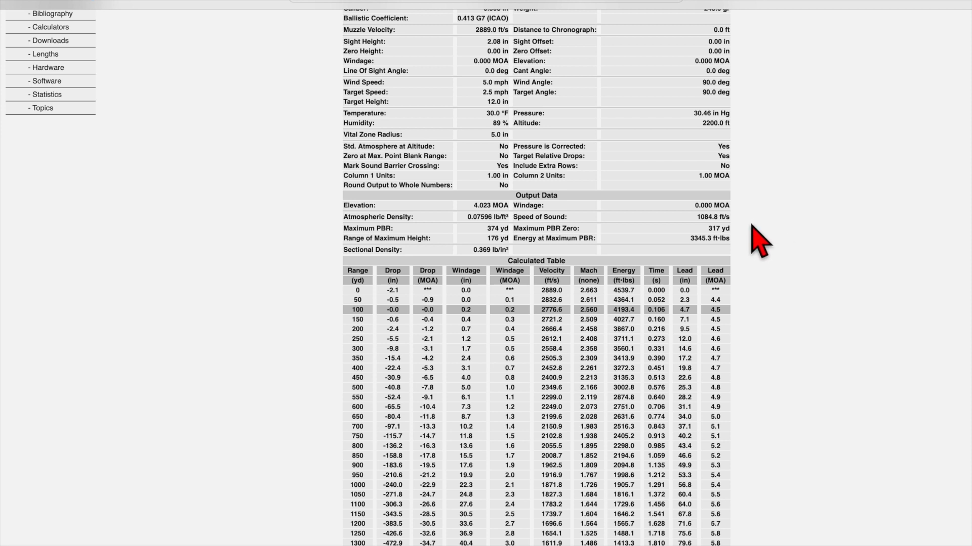
mouse_move(782, 241)
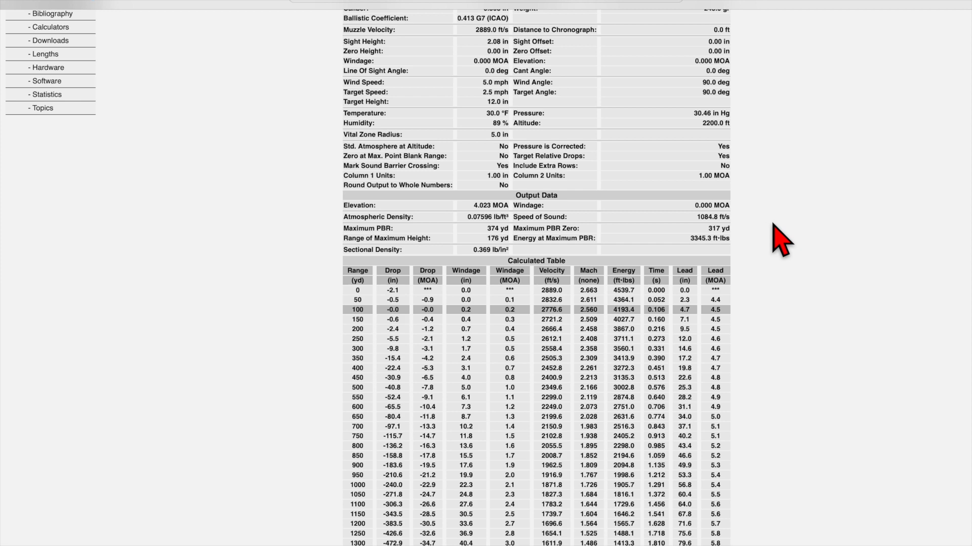
scroll("down", 3)
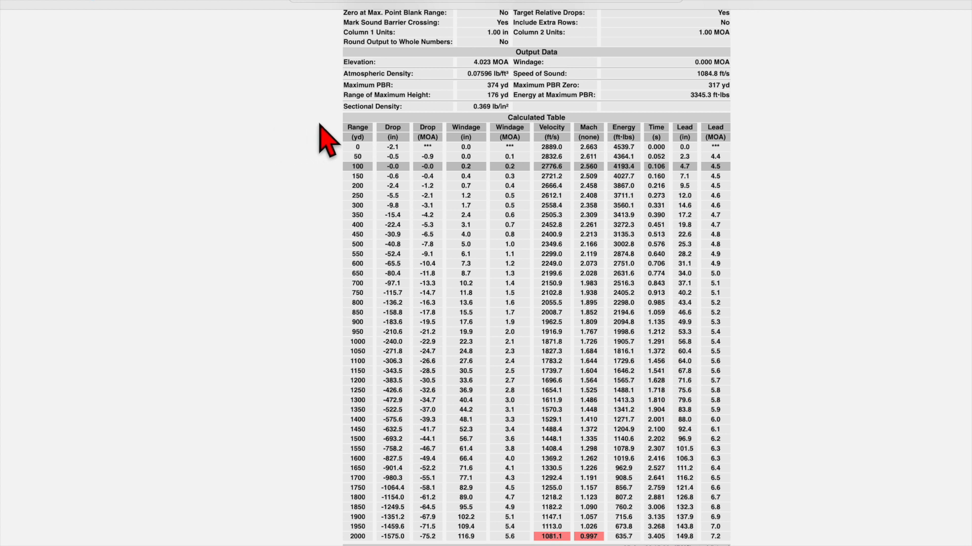
mouse_move(307, 448)
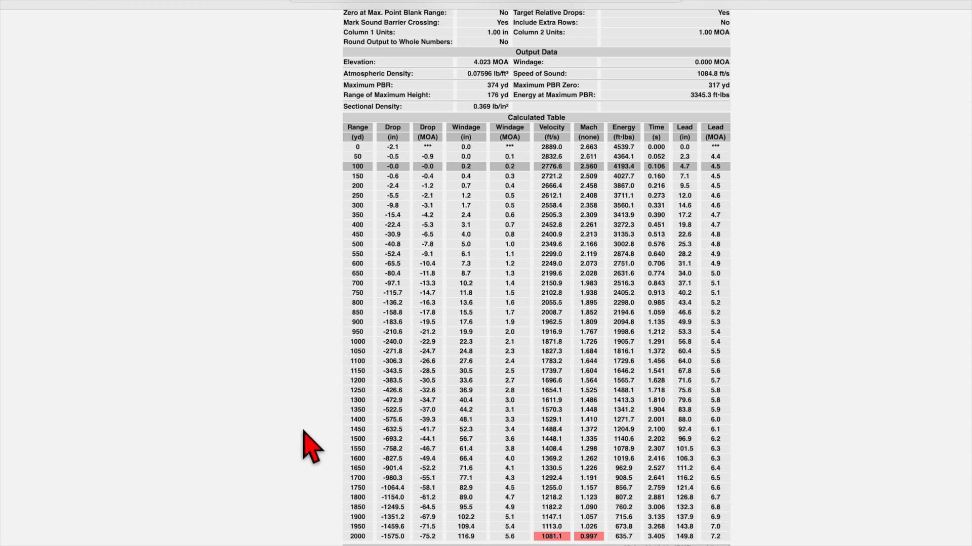
mouse_move(303, 151)
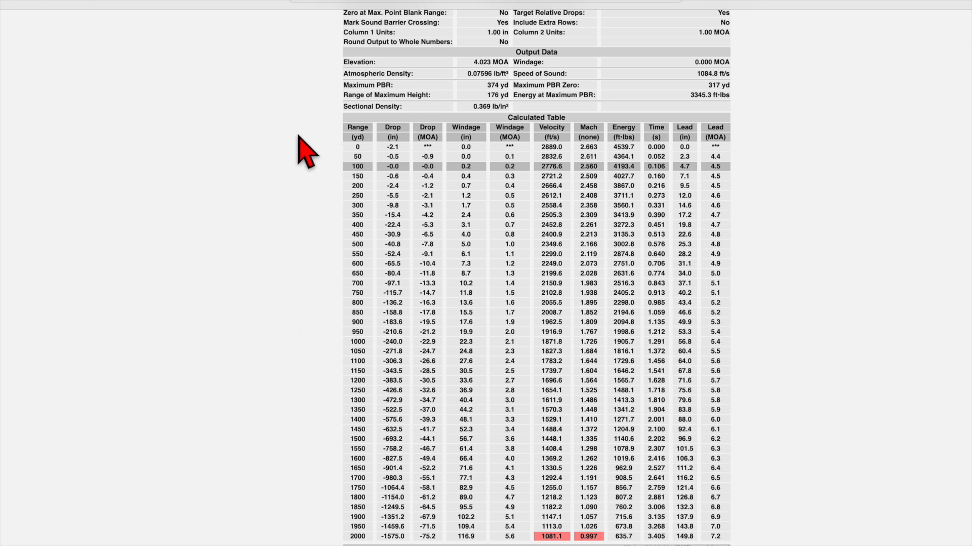
mouse_move(269, 180)
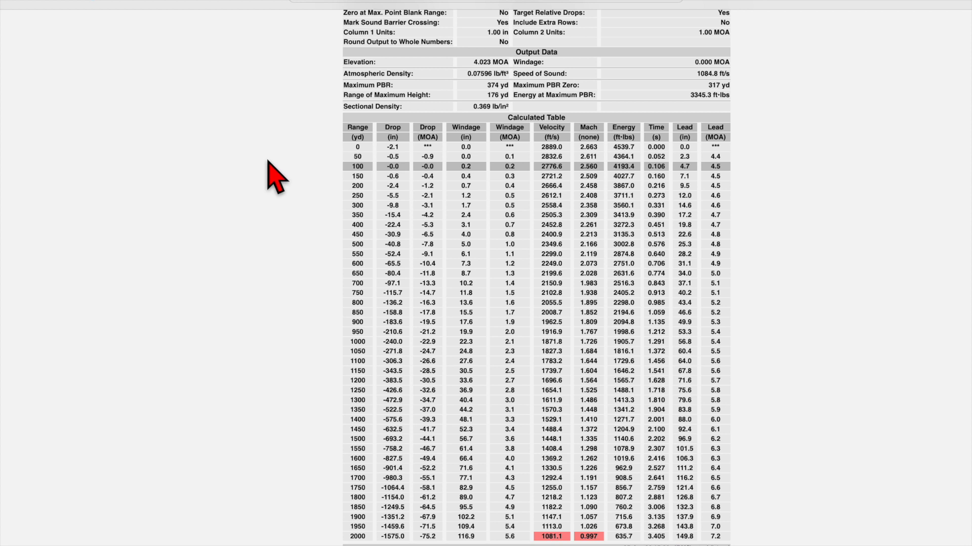
mouse_move(388, 186)
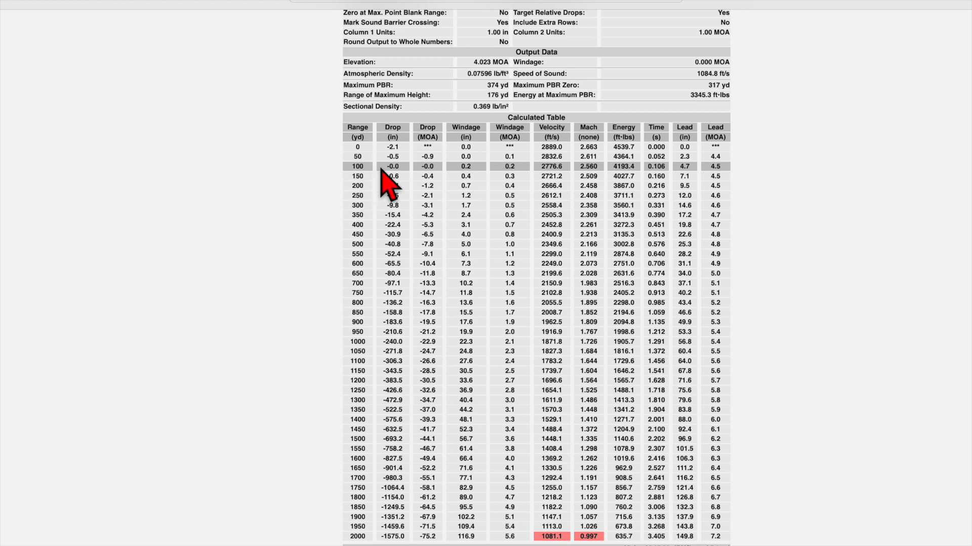
mouse_move(393, 186)
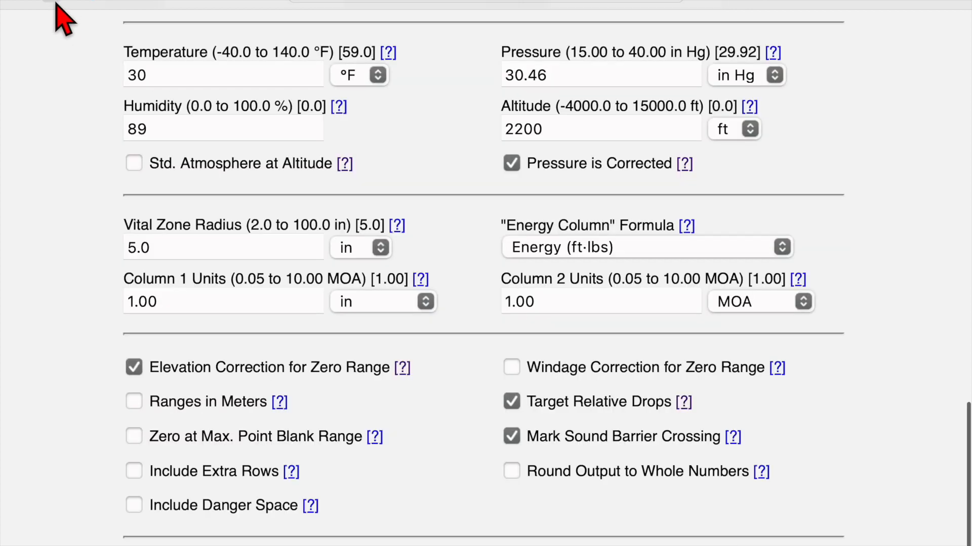
mouse_move(100, 409)
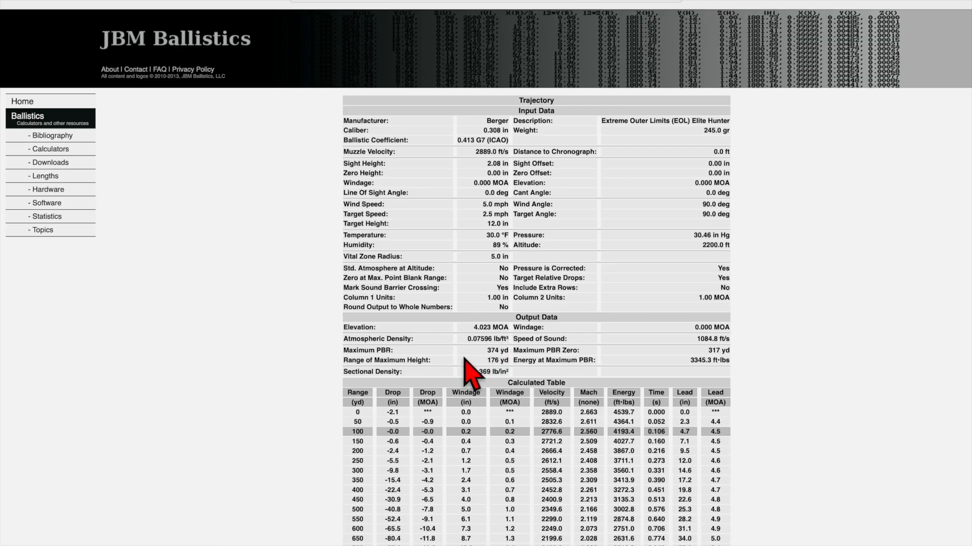
scroll("down", 3)
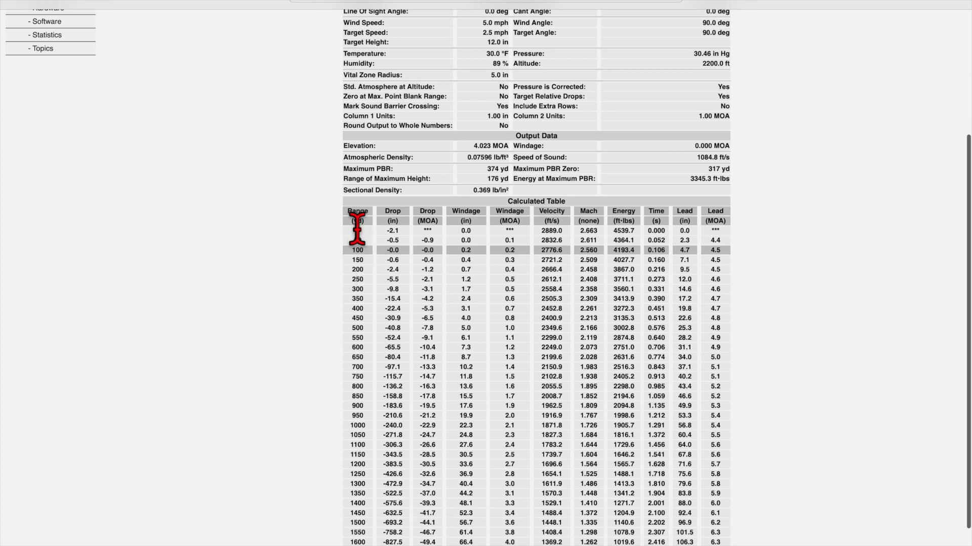
mouse_move(344, 247)
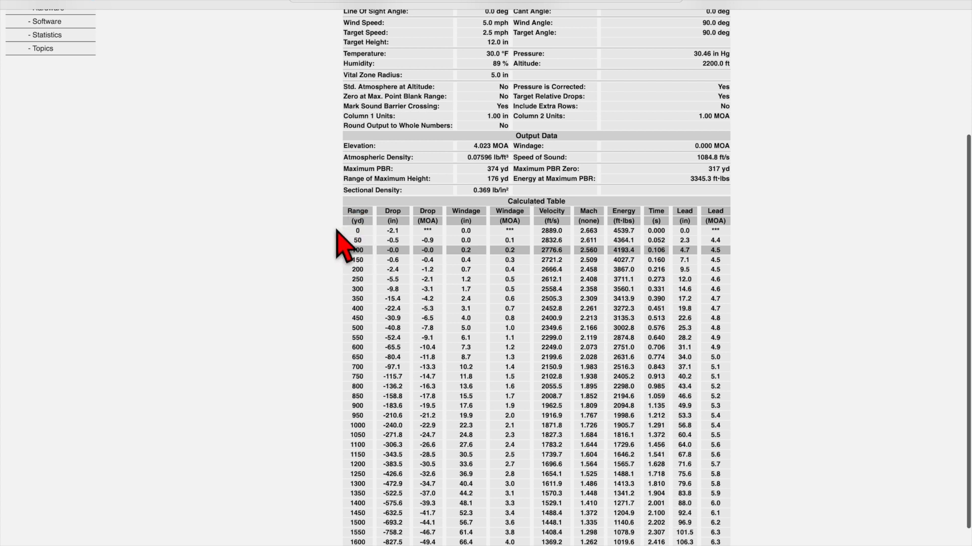
mouse_move(254, 344)
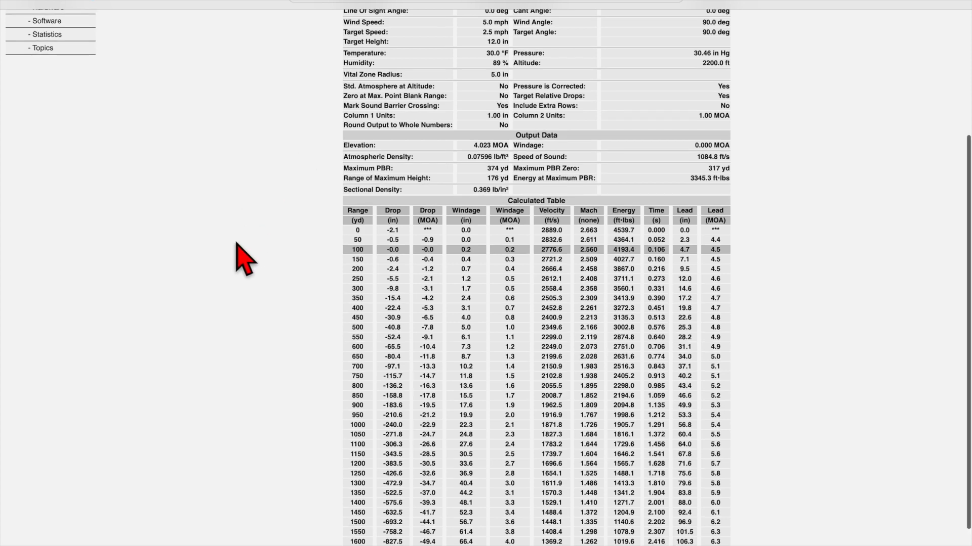
Scroll to the 2000 yd row showing 1081.1 ft/s, Mach 0.997 flagged subsonic.
scroll("down", 3)
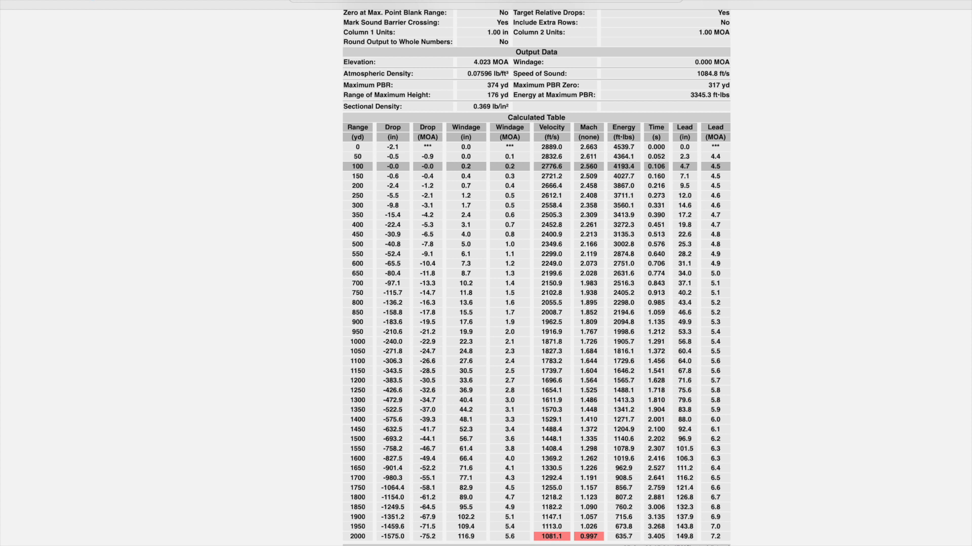
mouse_move(592, 541)
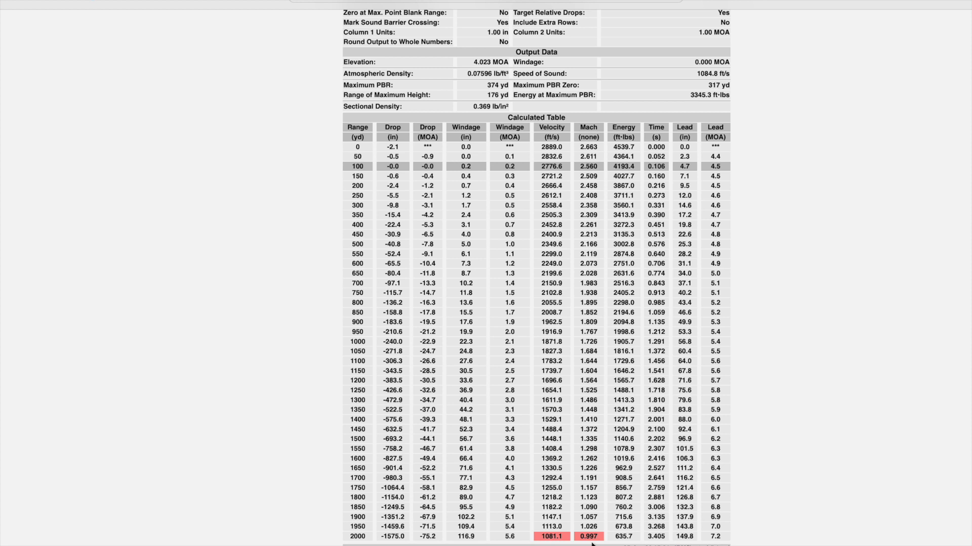
mouse_move(825, 484)
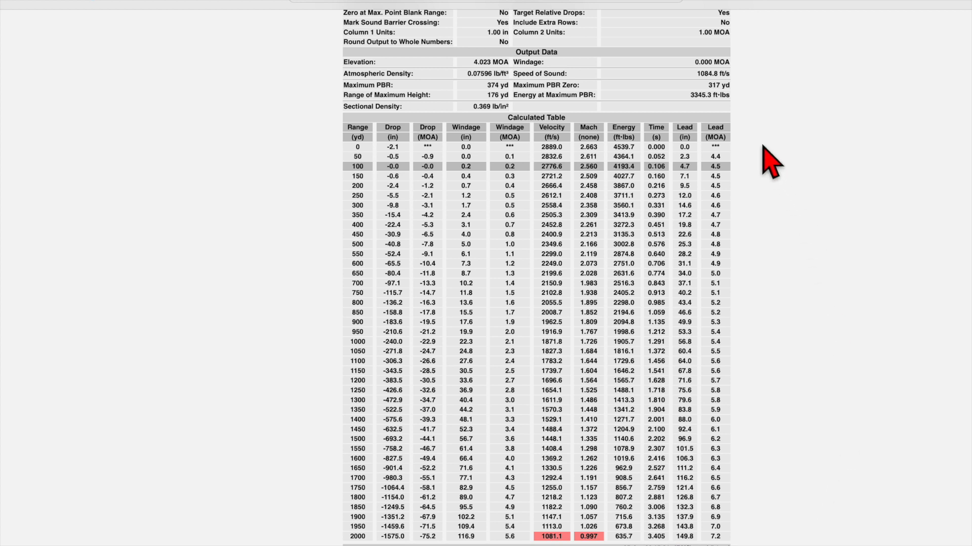
mouse_move(757, 159)
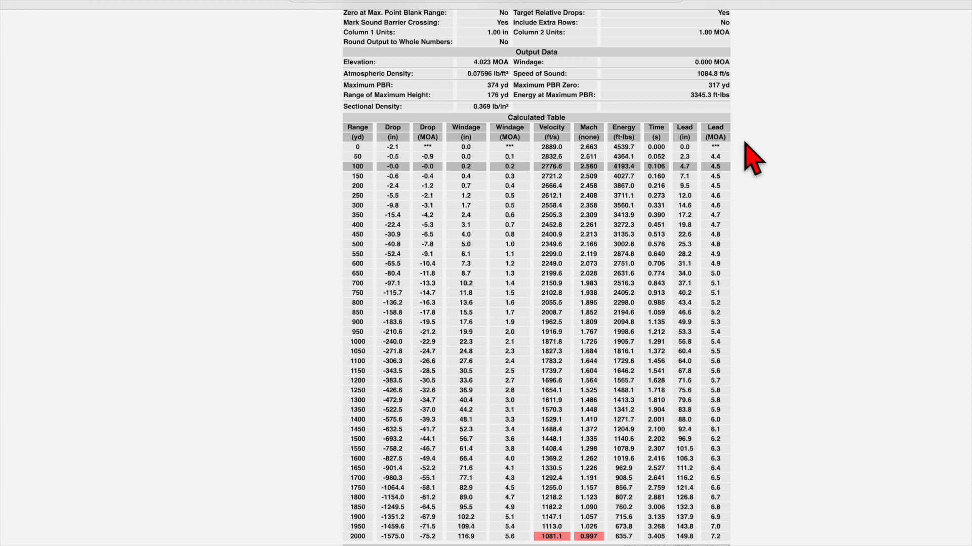
mouse_move(741, 295)
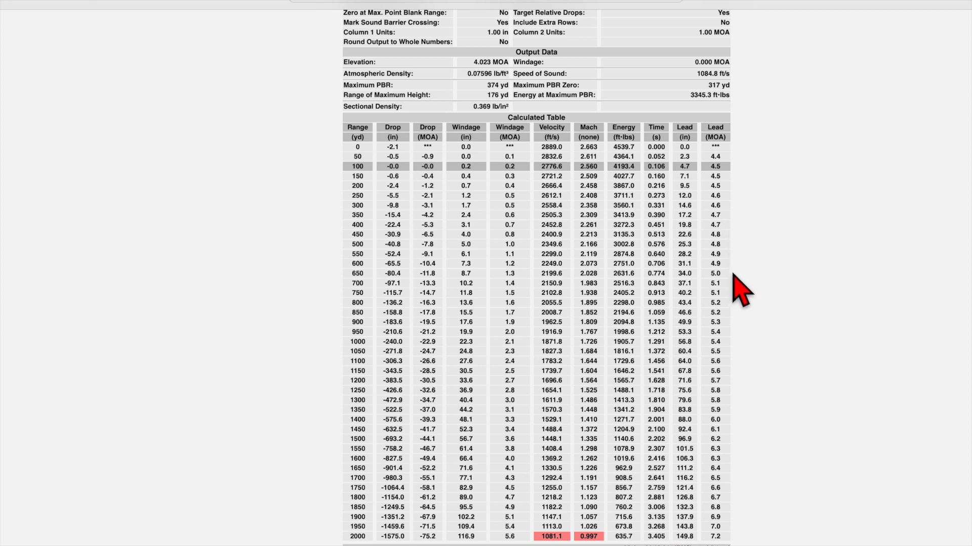
mouse_move(803, 377)
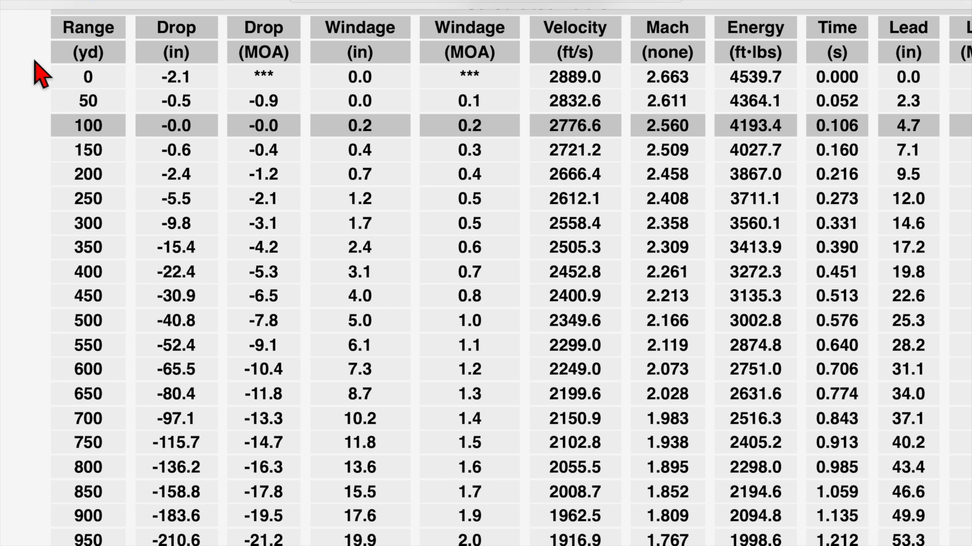
mouse_move(93, 368)
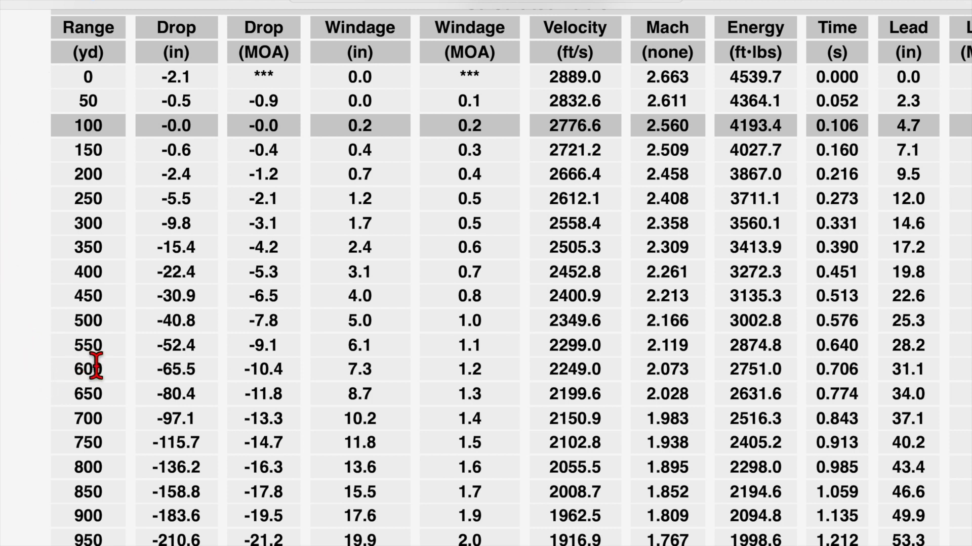
mouse_move(74, 412)
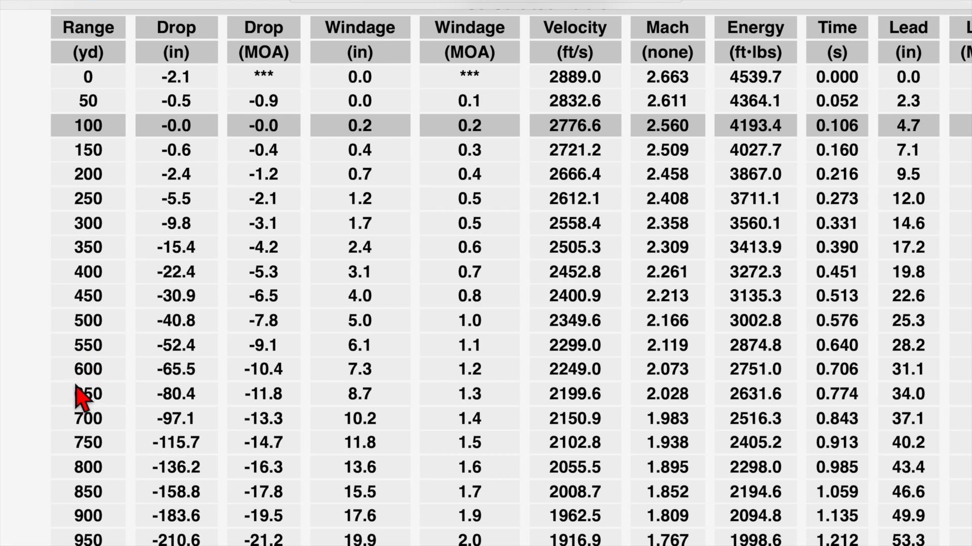
mouse_move(223, 21)
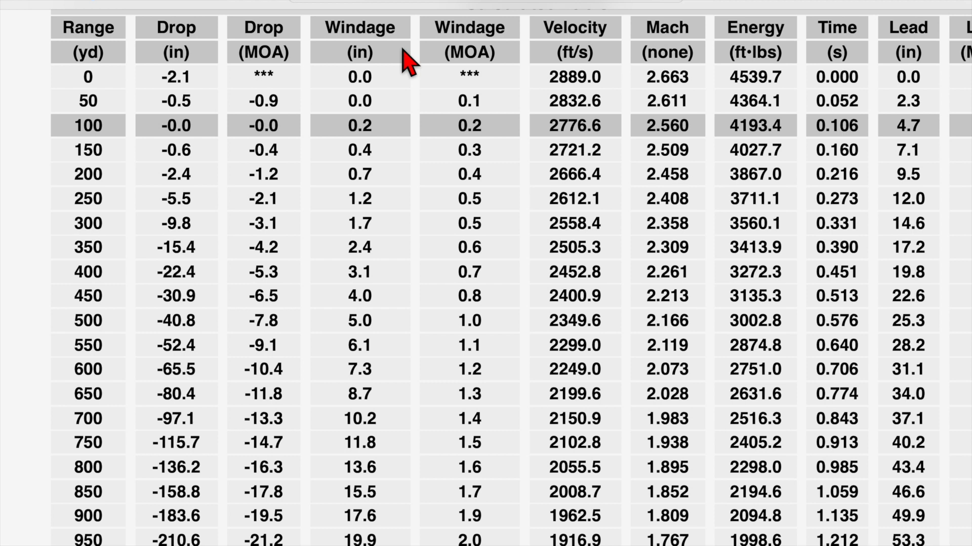
mouse_move(496, 285)
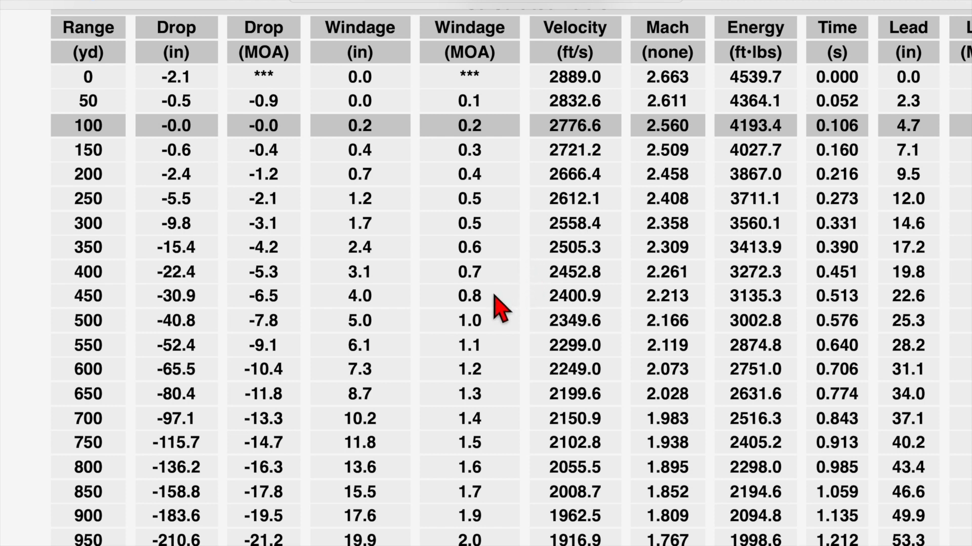
mouse_move(505, 313)
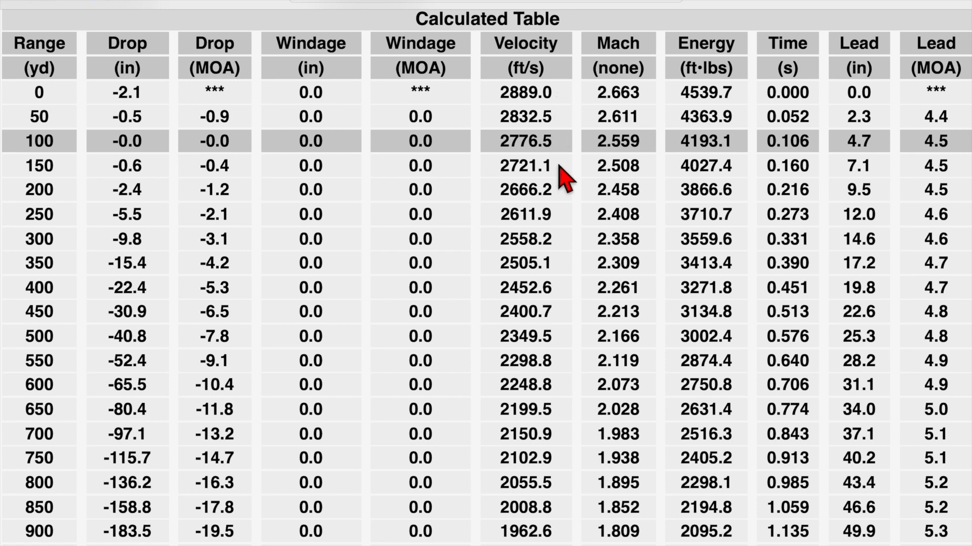
scroll("down", 3)
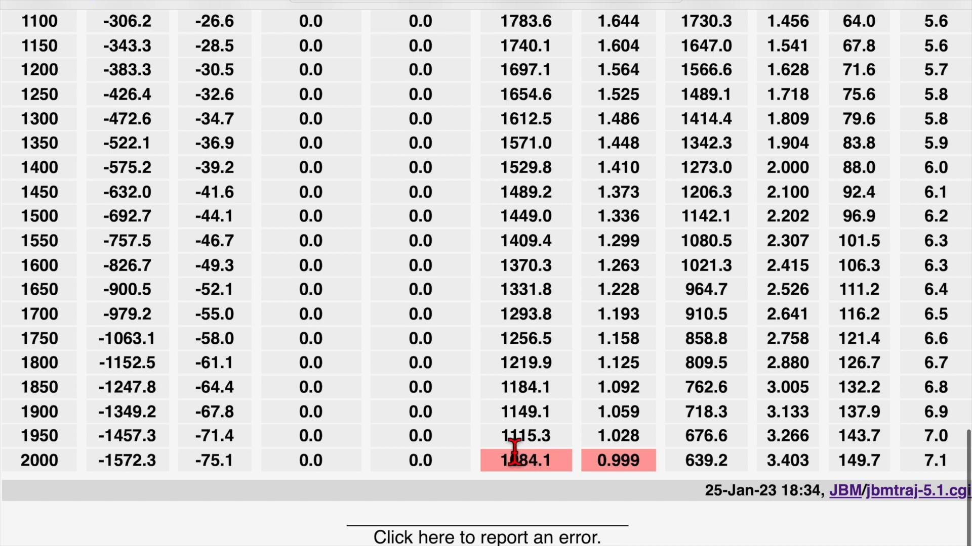
mouse_move(449, 462)
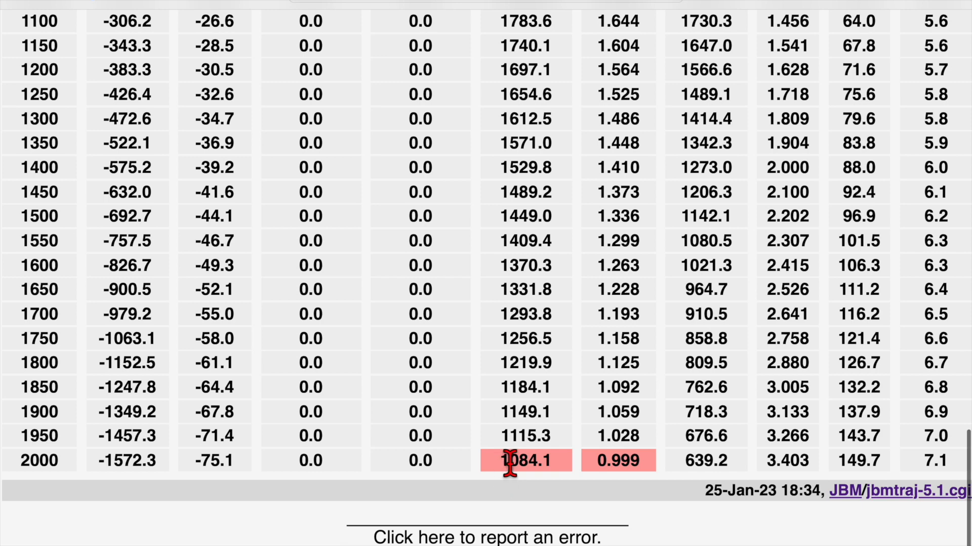
mouse_move(499, 474)
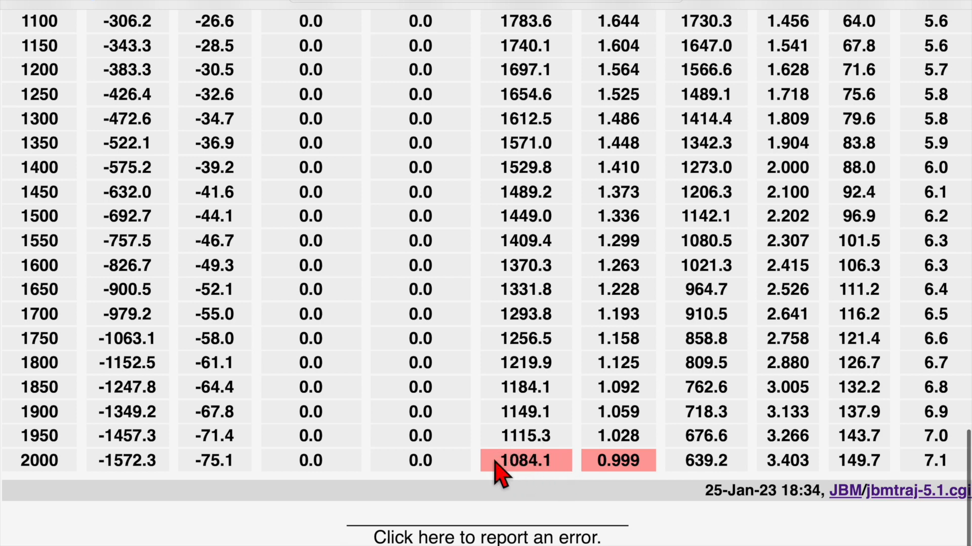
mouse_move(520, 301)
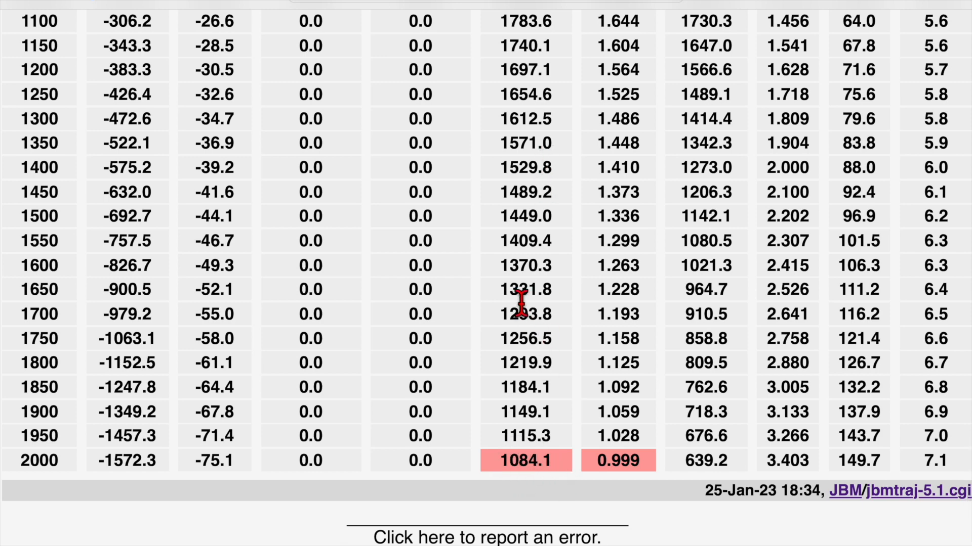
mouse_move(453, 525)
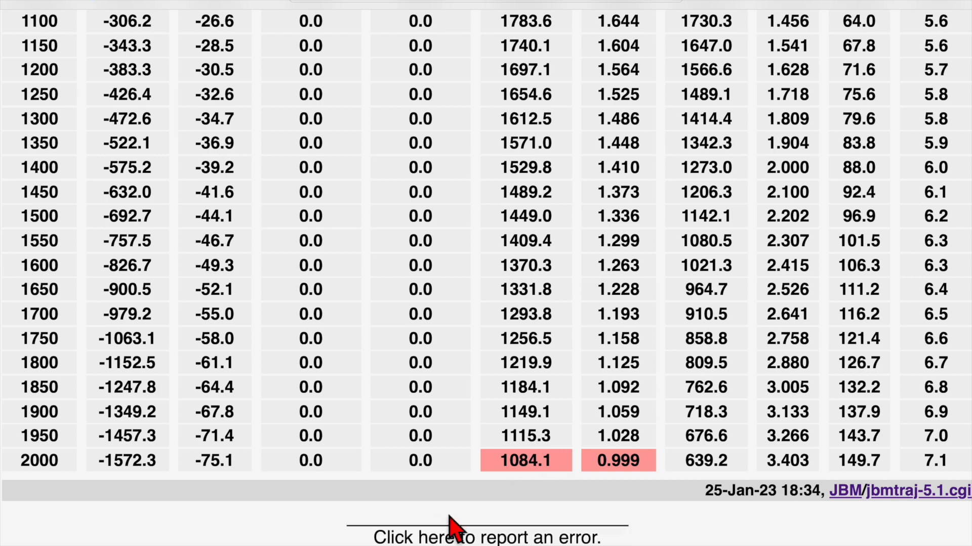
mouse_move(294, 476)
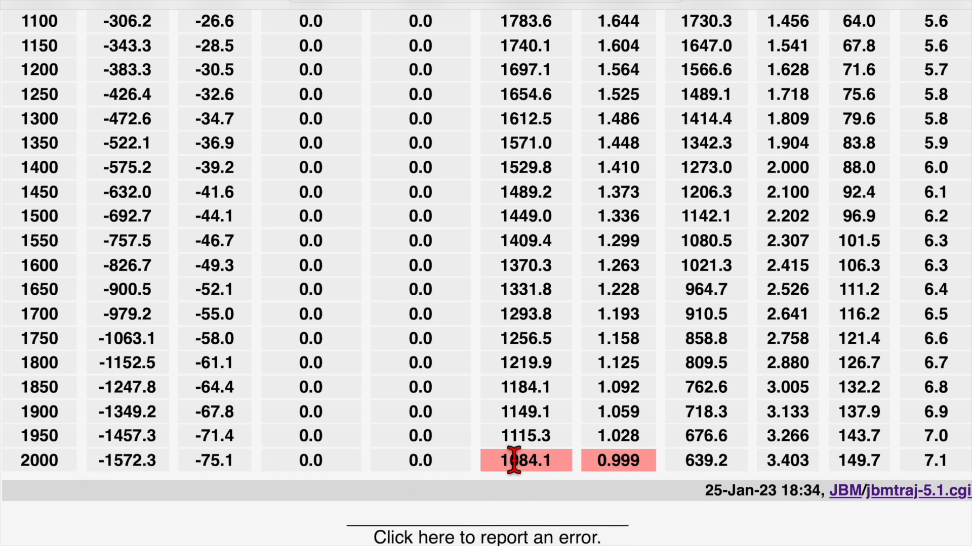
mouse_move(558, 471)
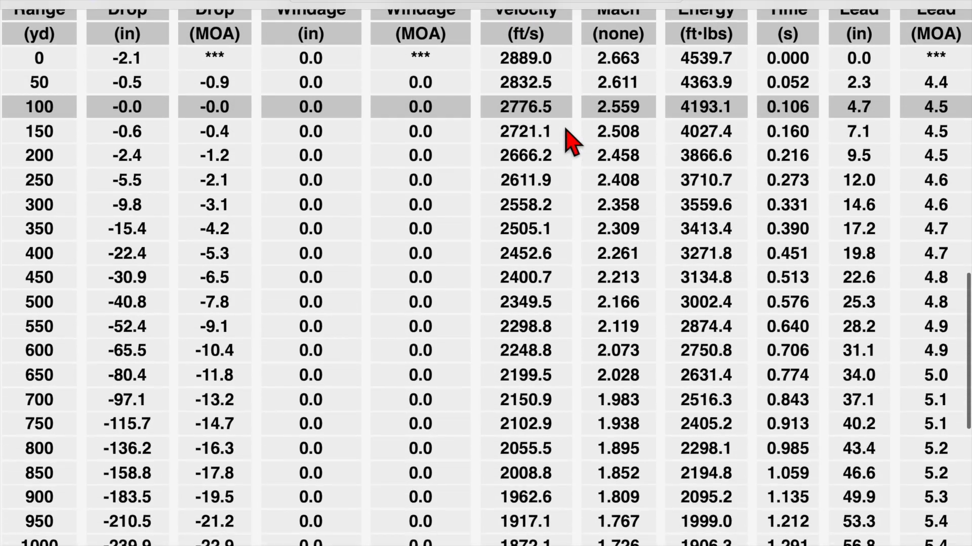
scroll("down", 3)
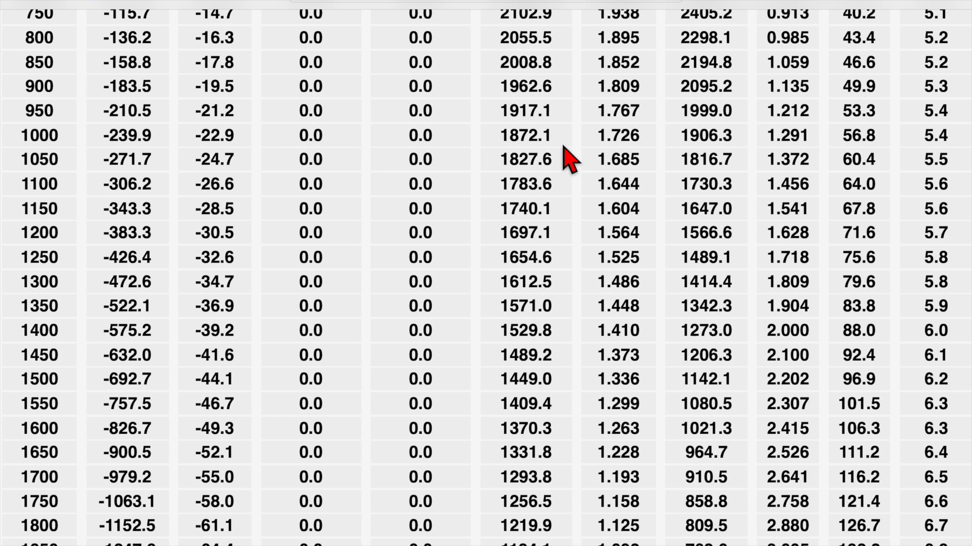
mouse_move(567, 173)
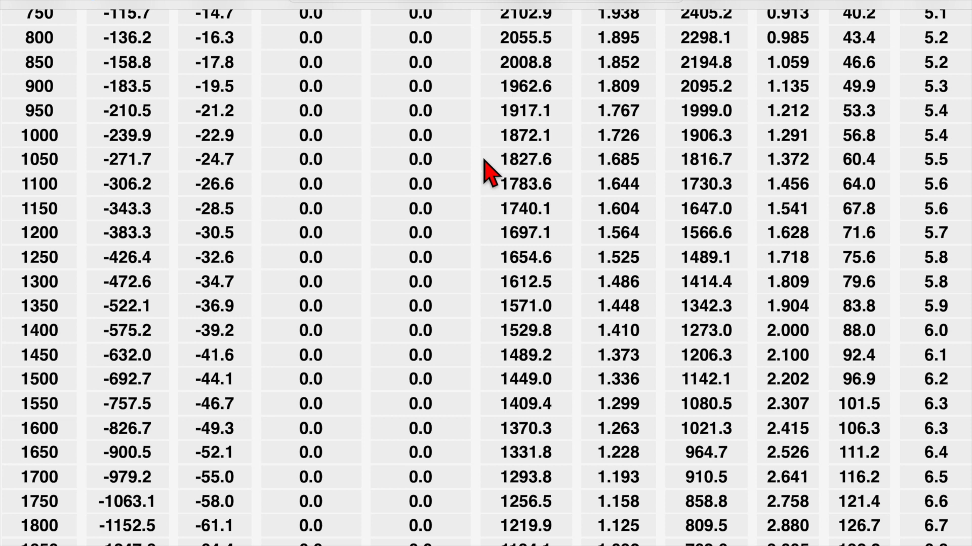
mouse_move(21, 170)
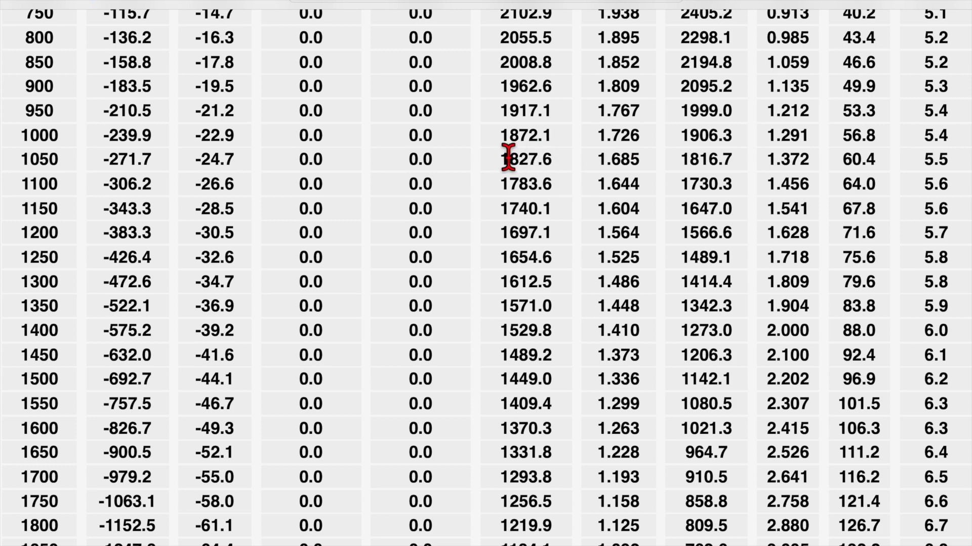
scroll("up", 3)
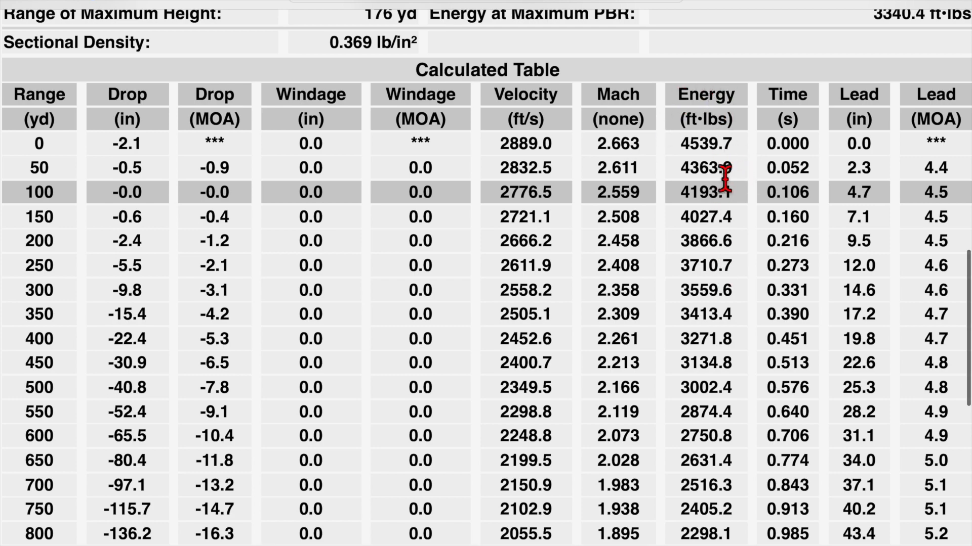
scroll("down", 3)
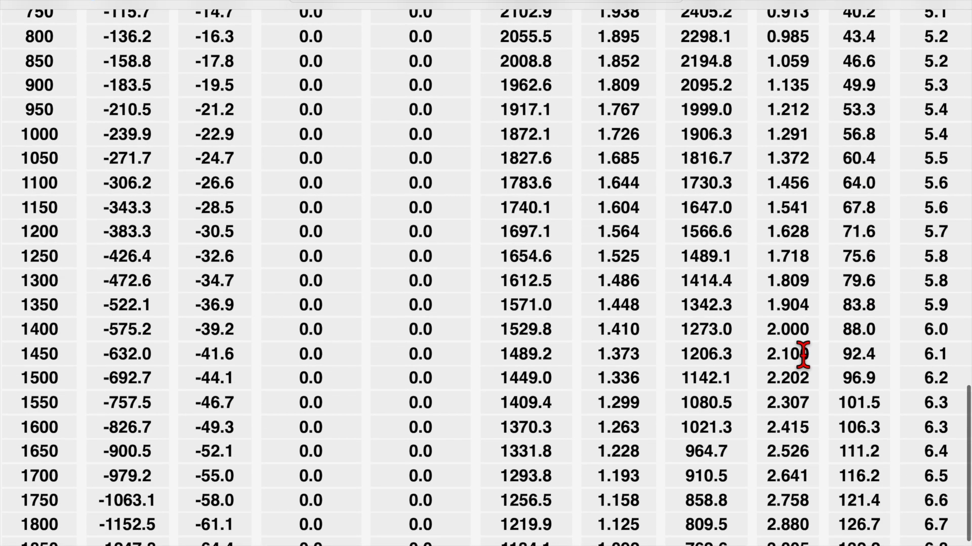
scroll("up", 3)
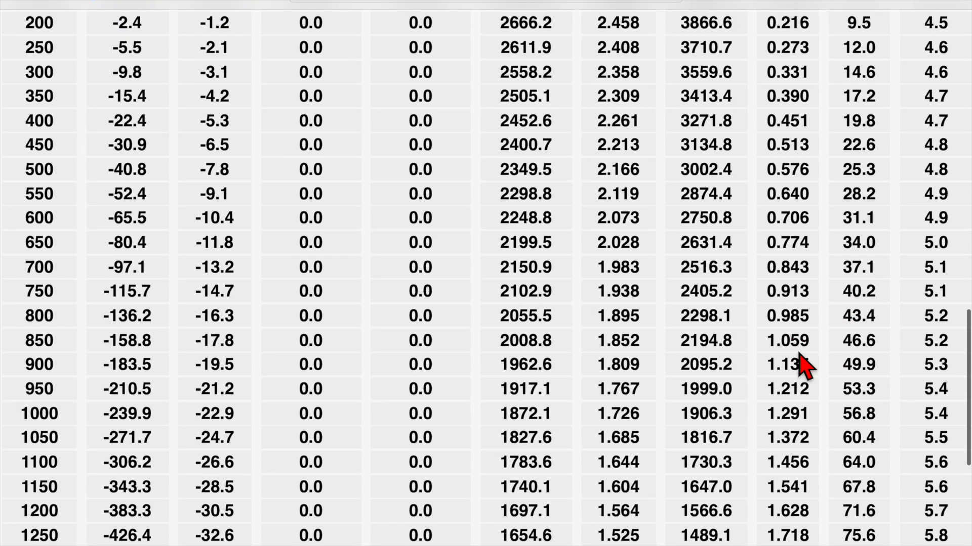
scroll("down", 3)
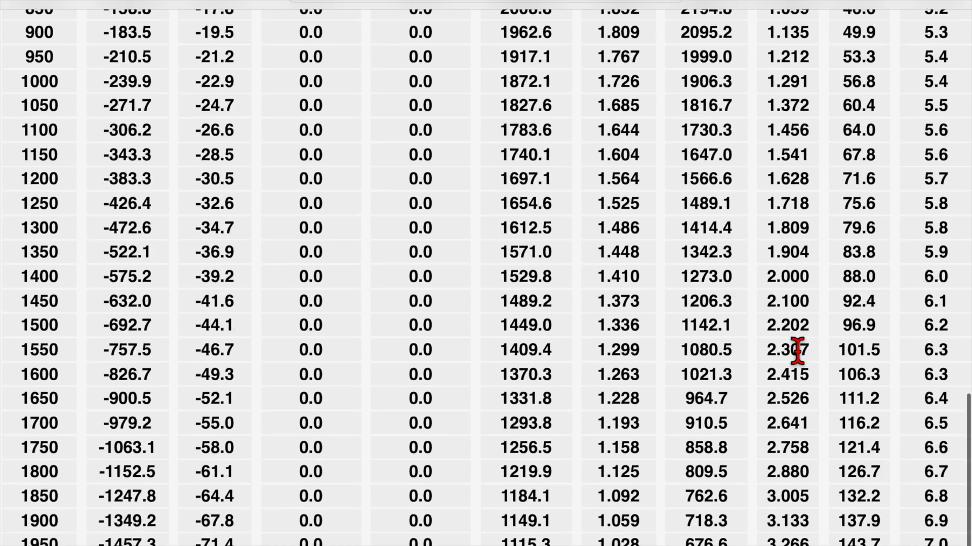
scroll("down", 3)
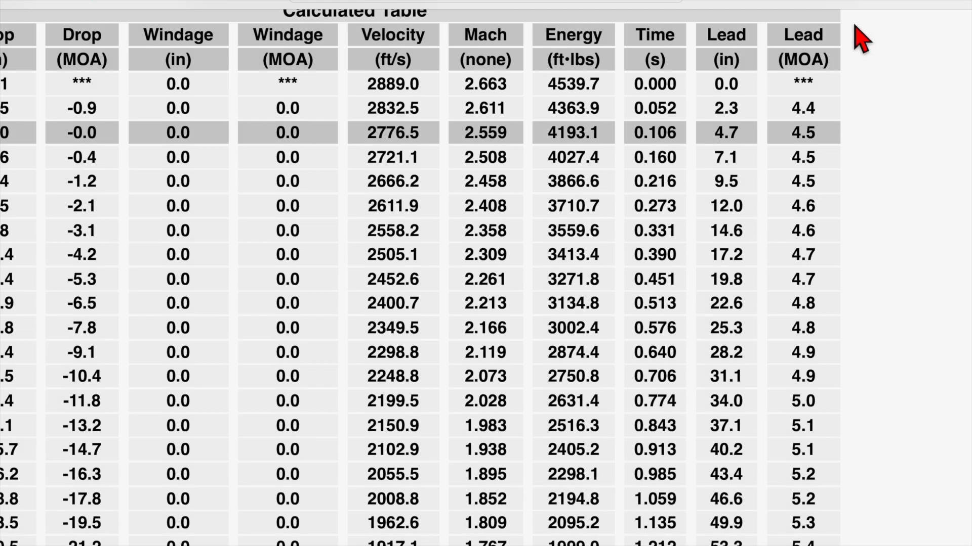
mouse_move(700, 84)
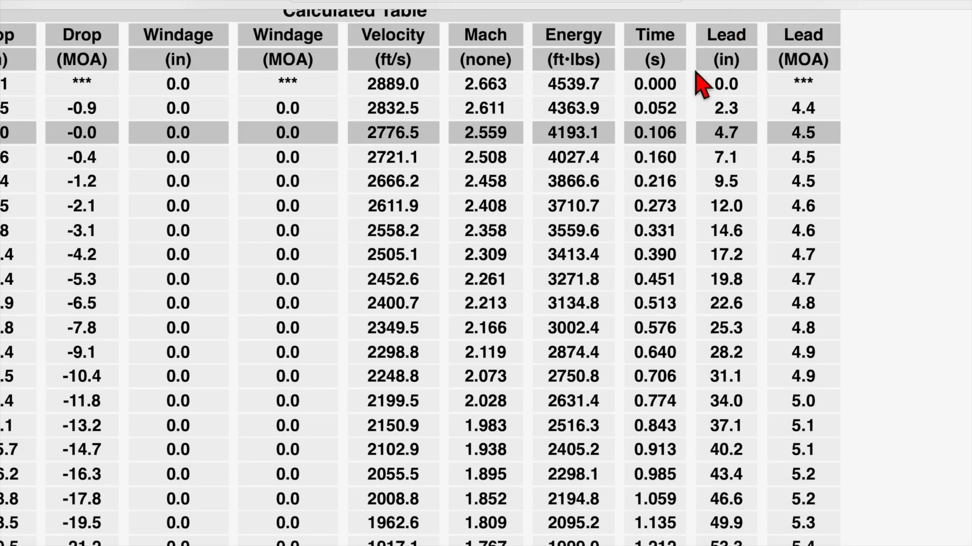
mouse_move(861, 46)
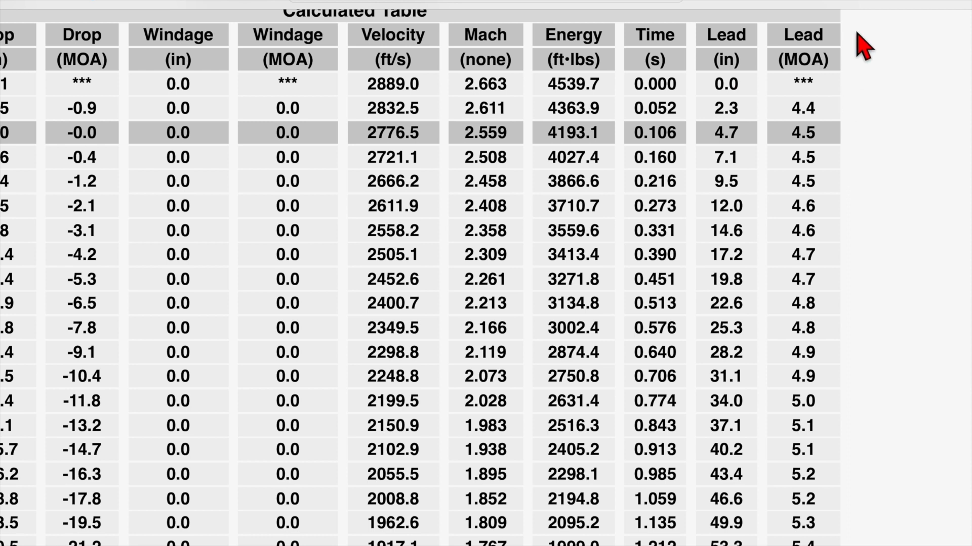
mouse_move(870, 93)
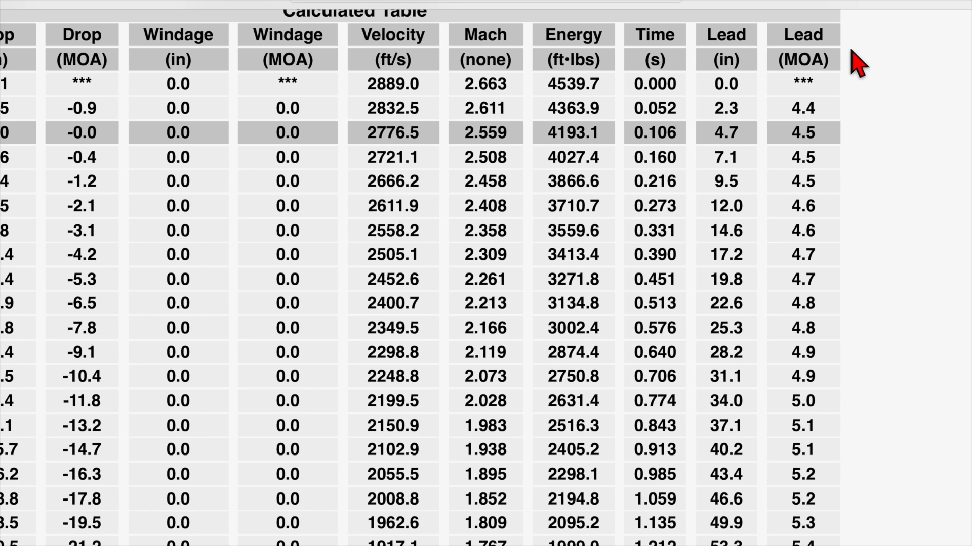
mouse_move(835, 88)
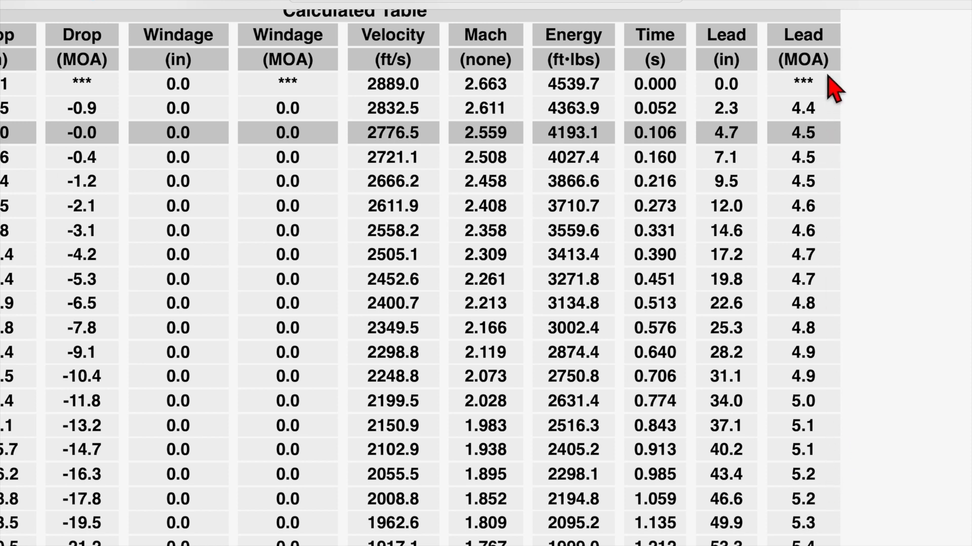
mouse_move(888, 214)
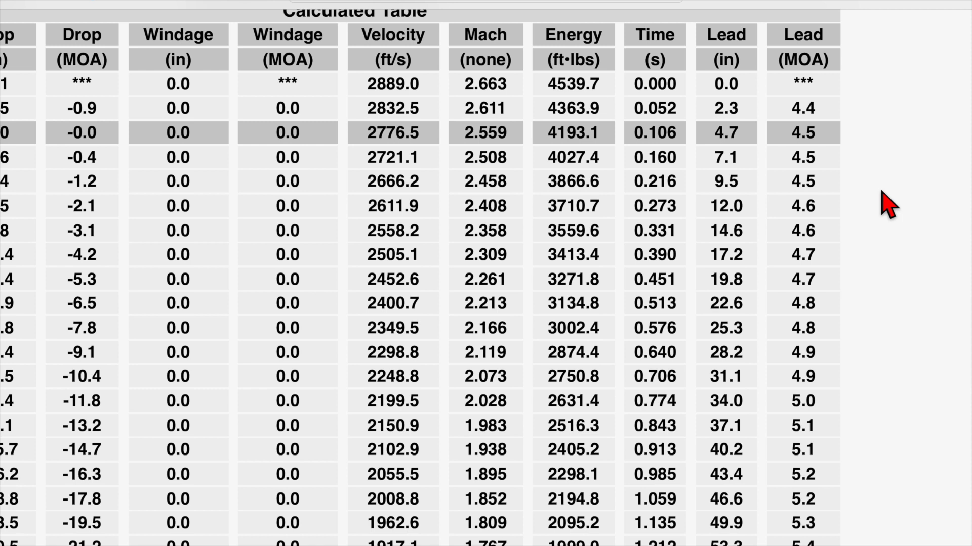
mouse_move(827, 372)
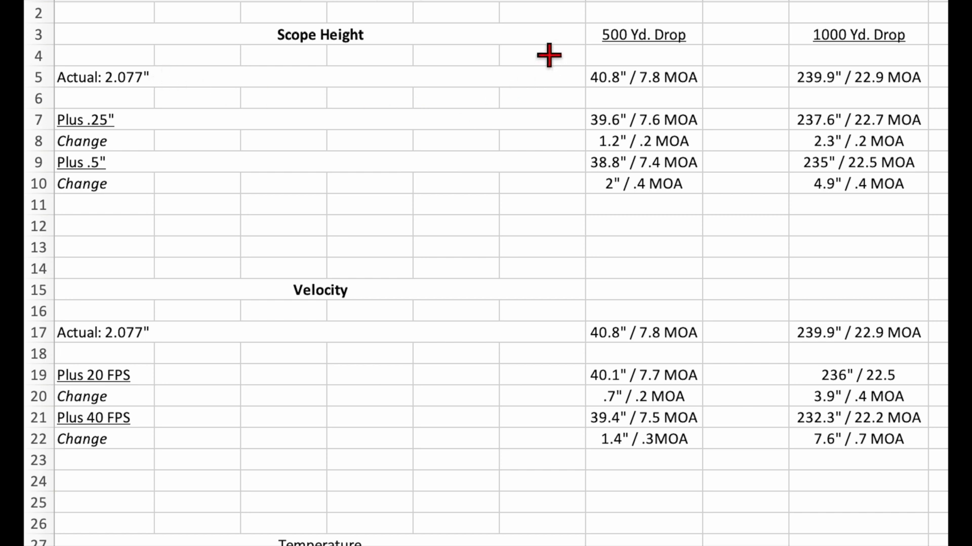
mouse_move(537, 74)
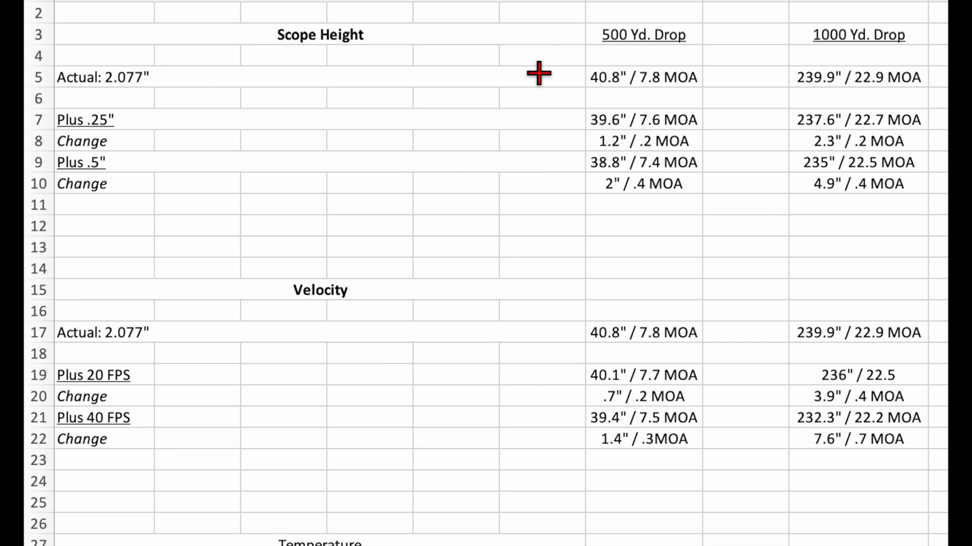
mouse_move(771, 79)
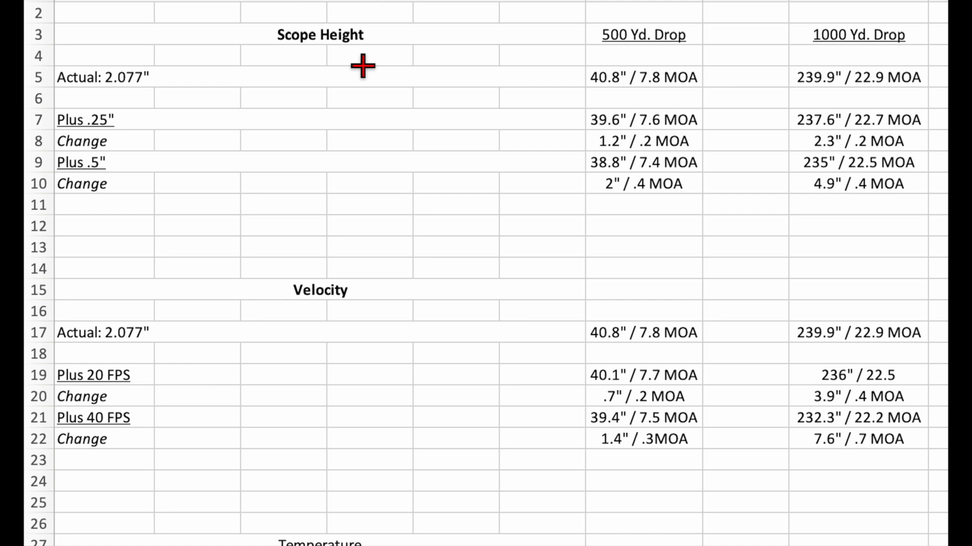
mouse_move(563, 140)
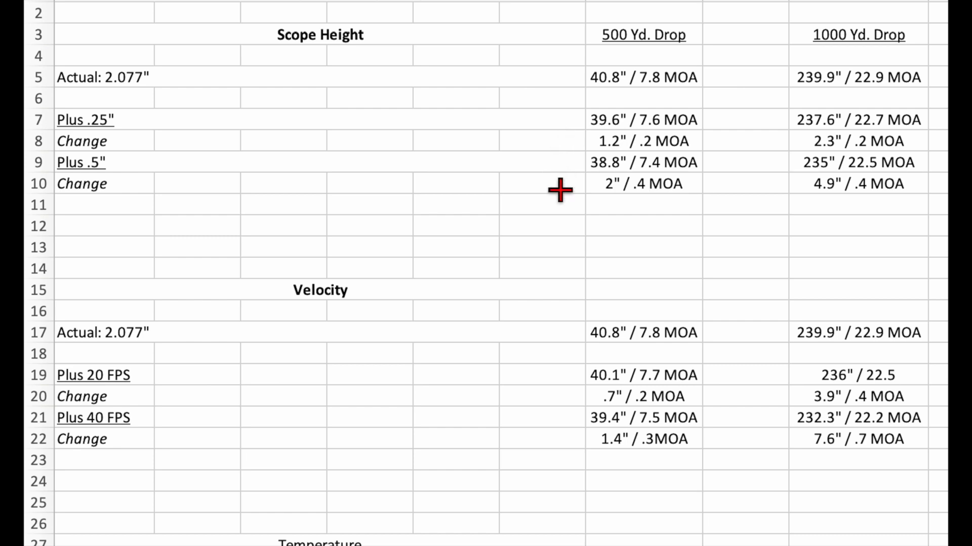
mouse_move(752, 184)
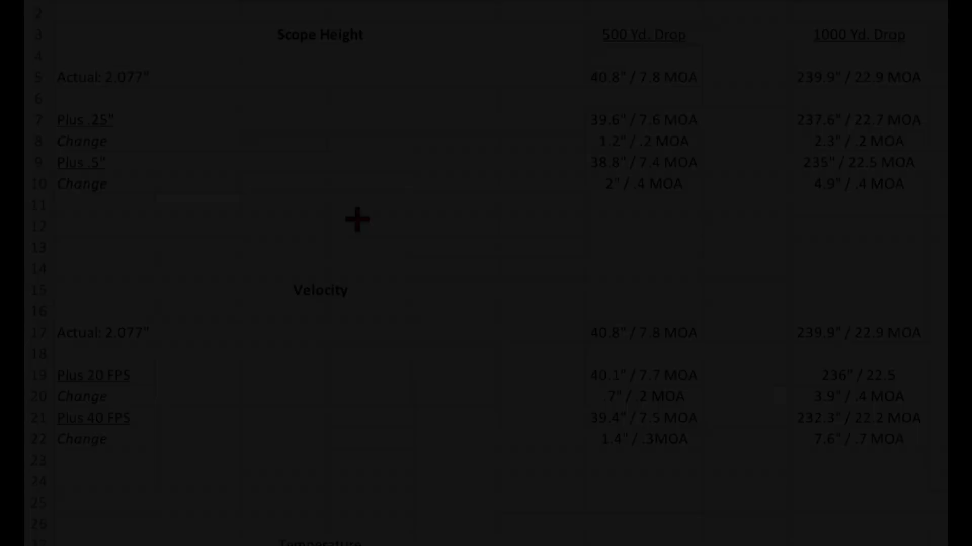
scroll("down", 3)
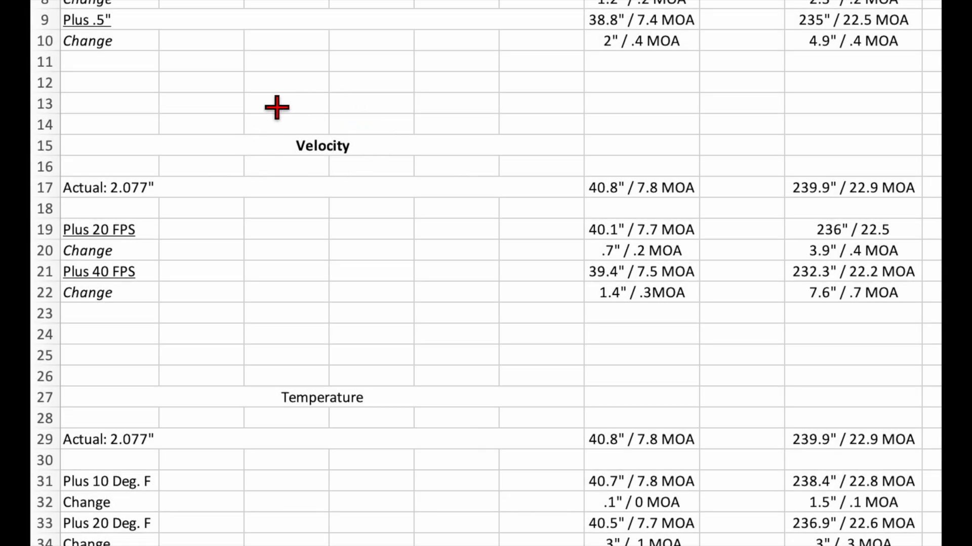
mouse_move(178, 220)
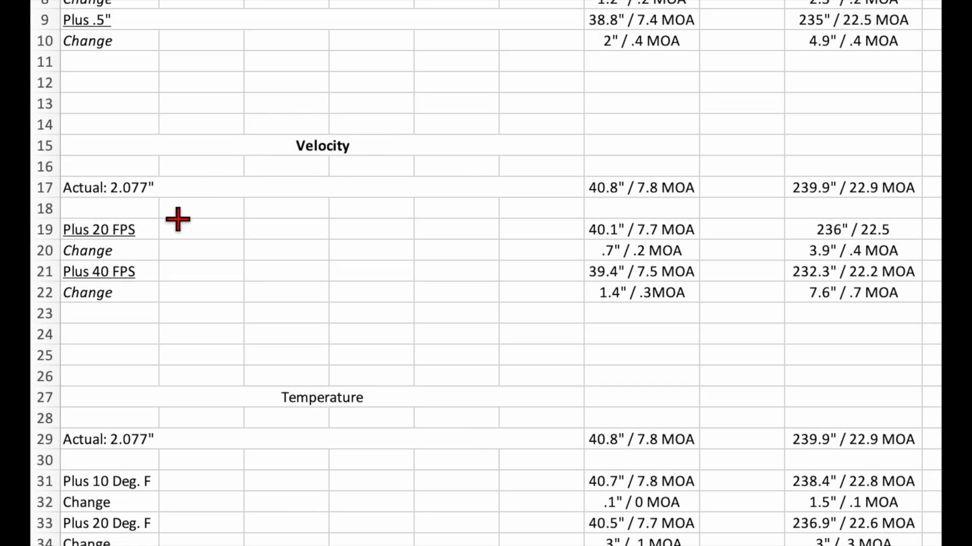
mouse_move(517, 224)
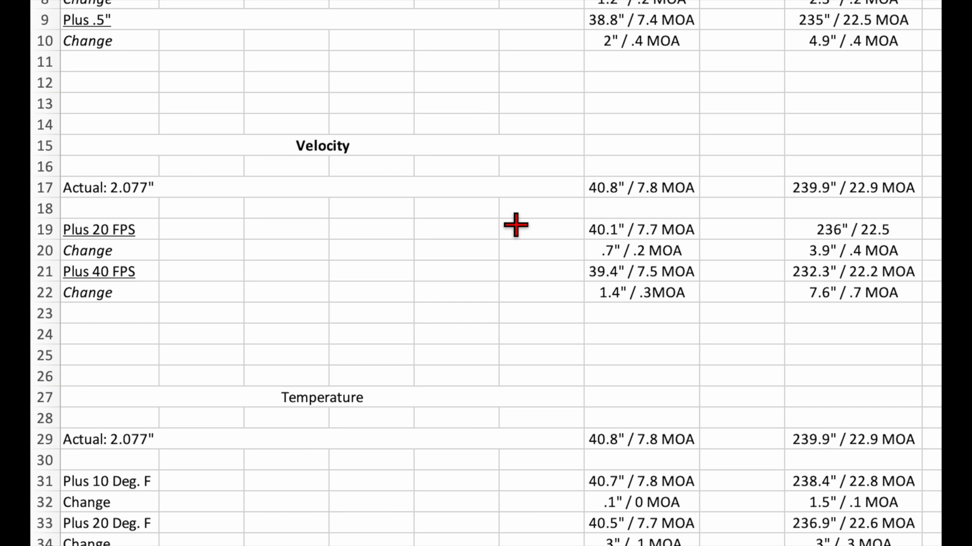
mouse_move(547, 246)
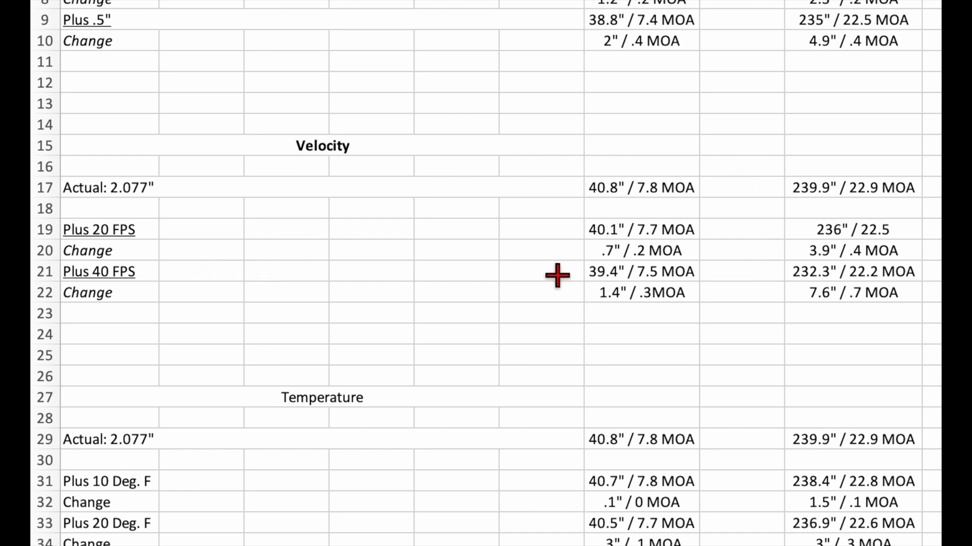
mouse_move(564, 292)
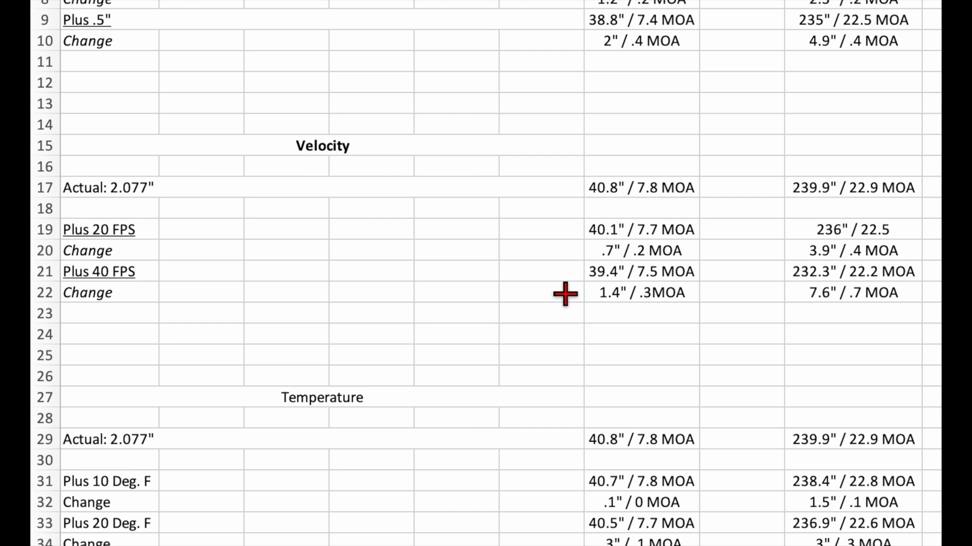
mouse_move(783, 298)
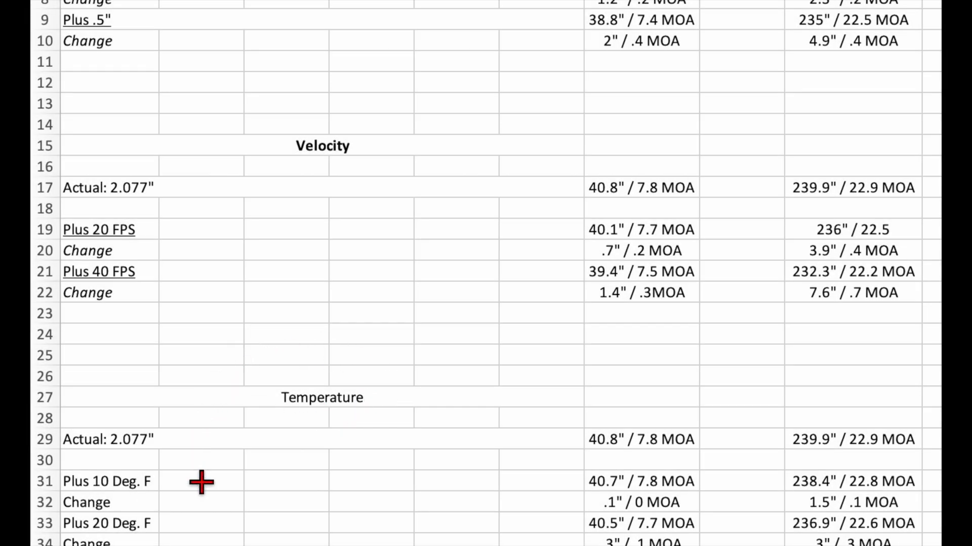
mouse_move(595, 487)
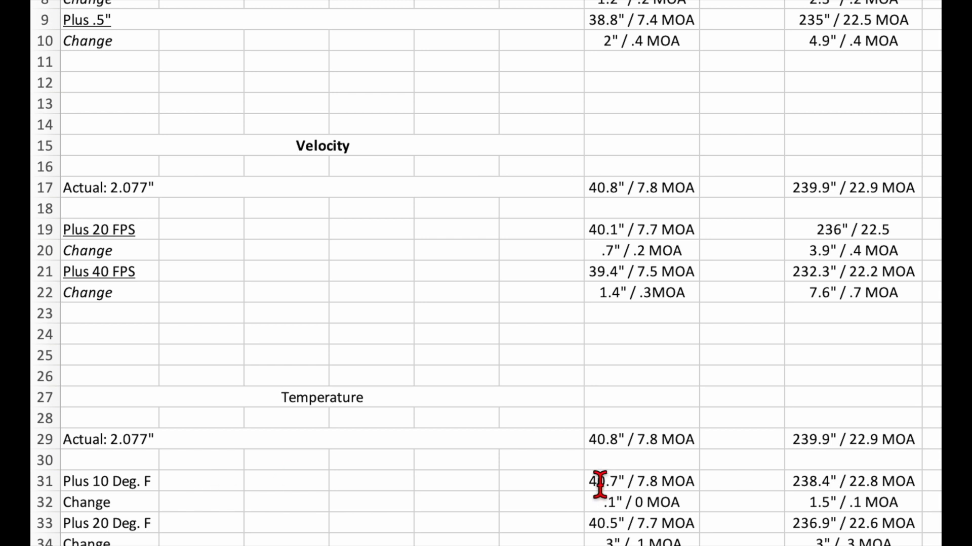
mouse_move(542, 479)
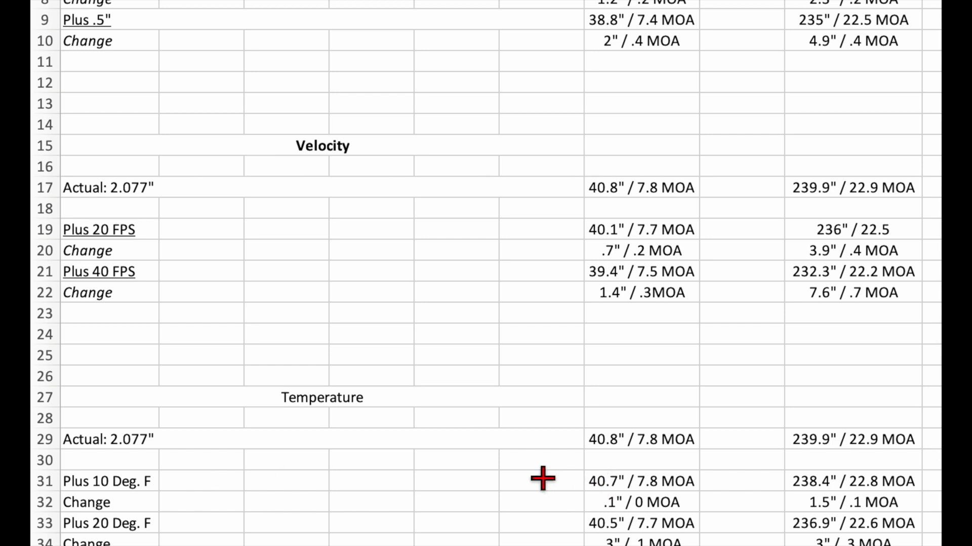
mouse_move(796, 503)
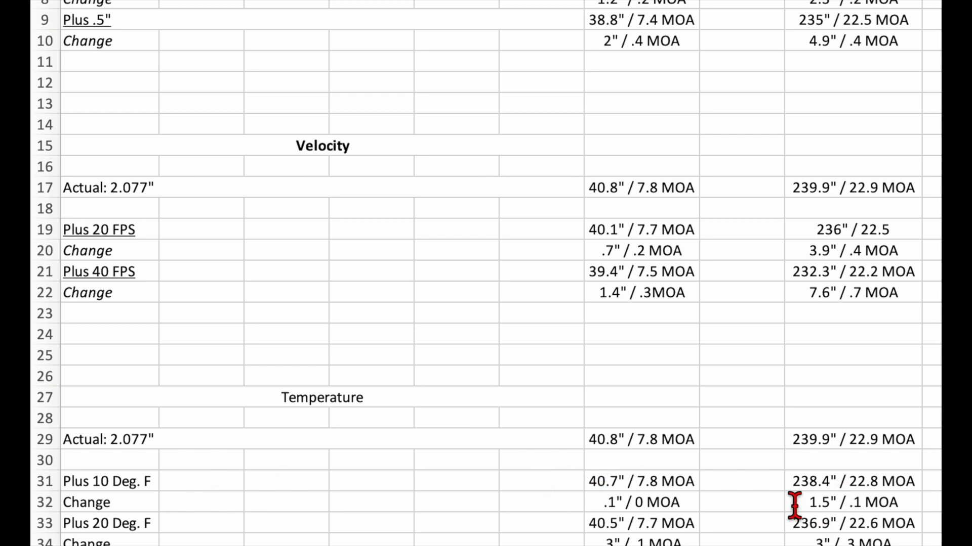
mouse_move(325, 490)
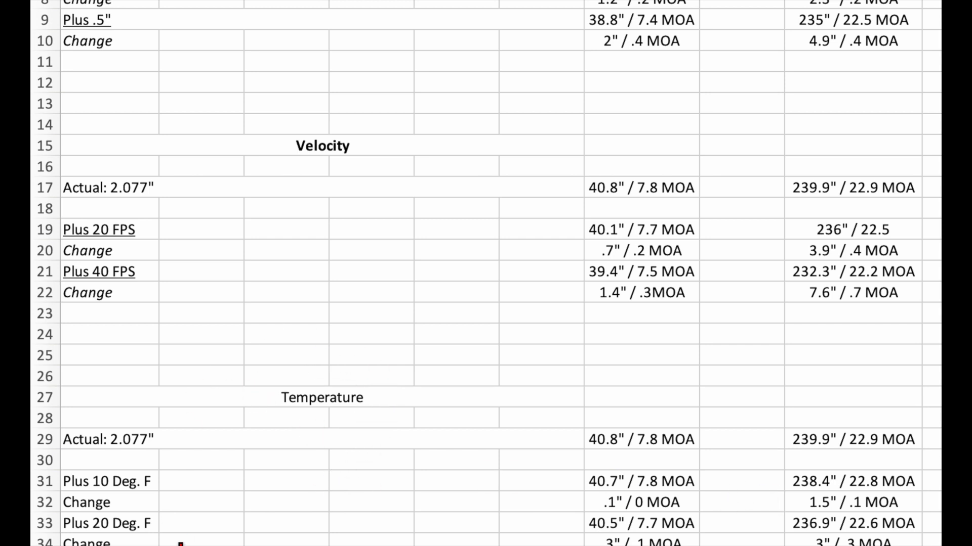
mouse_move(540, 540)
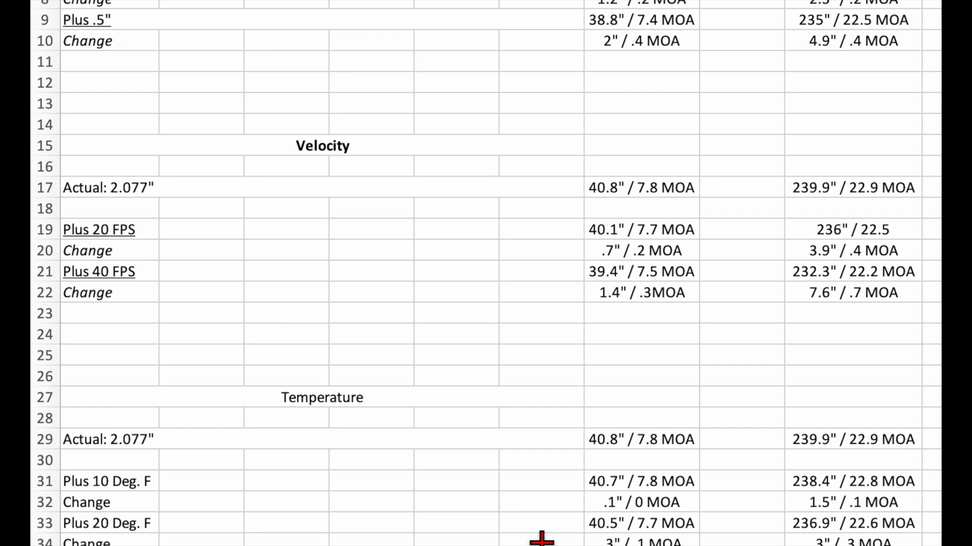